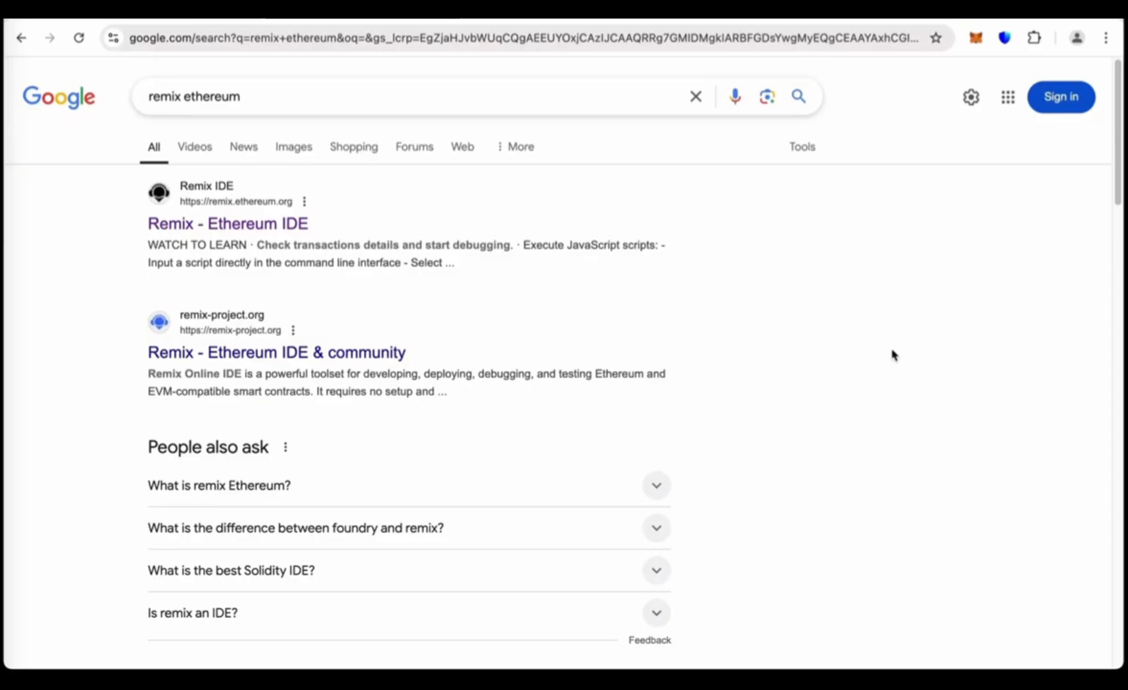
{"action": "mouse_move", "coordinate": [807, 250]}
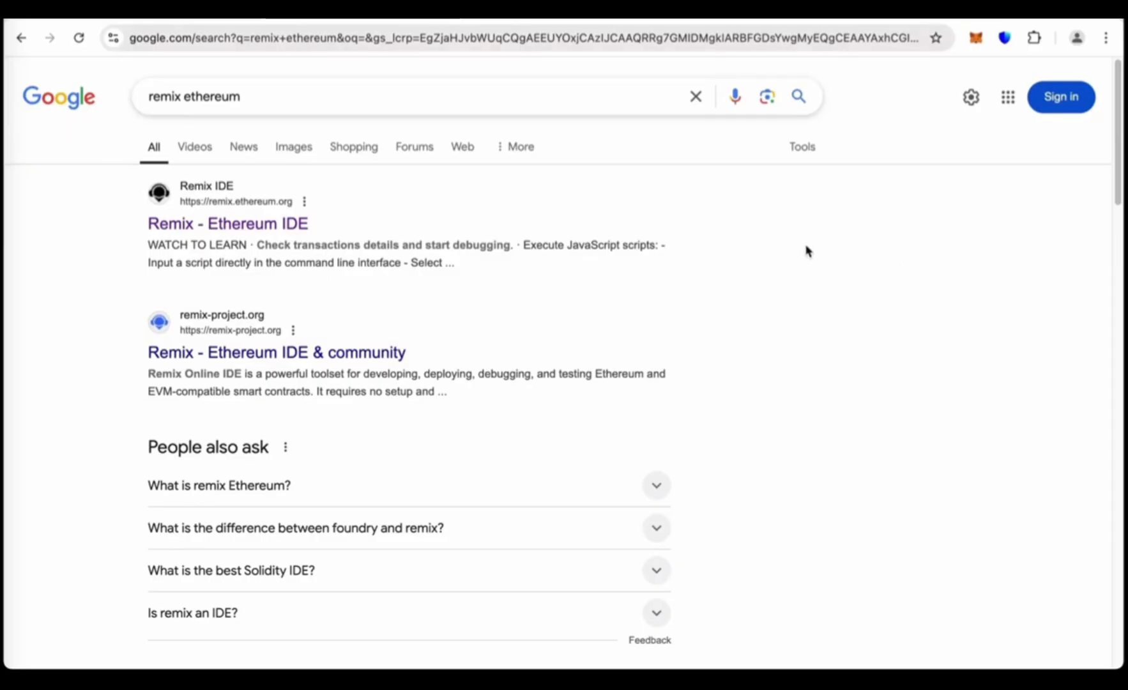
{"action": "mouse_move", "coordinate": [505, 269]}
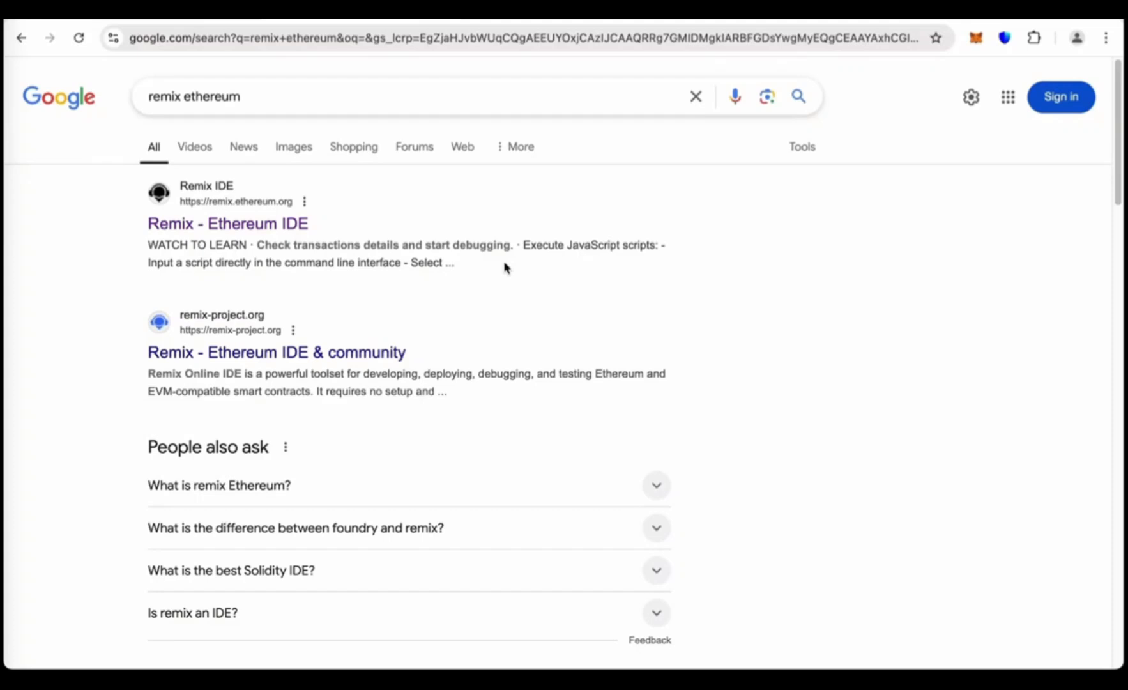
{"action": "mouse_move", "coordinate": [298, 84]}
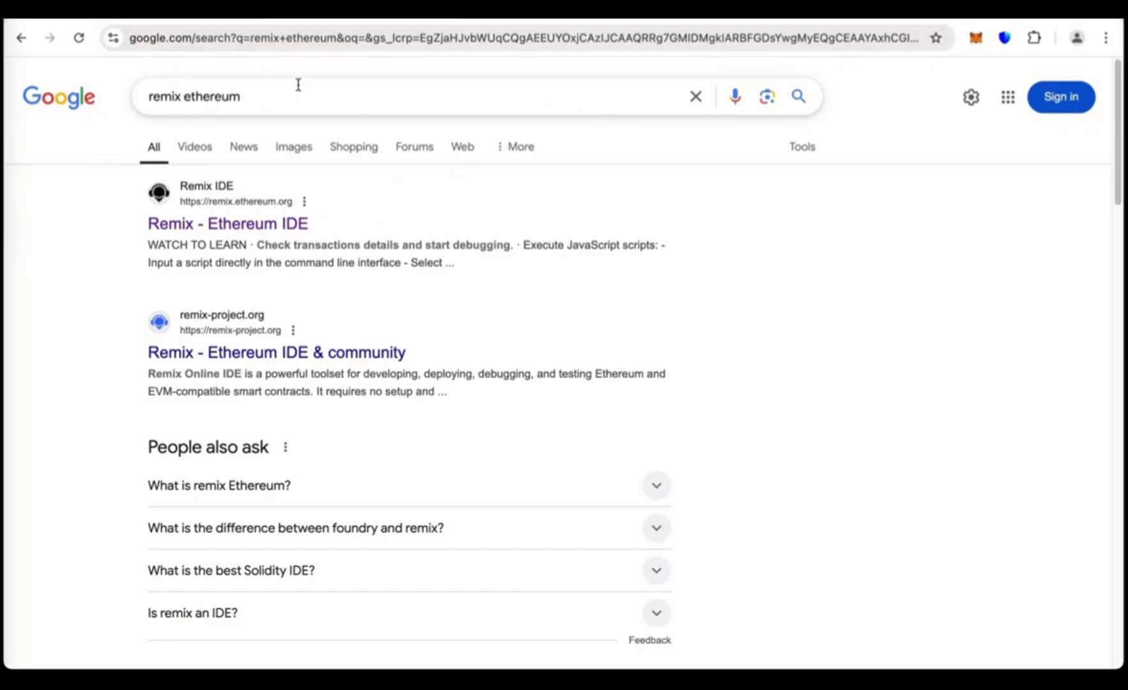
{"action": "mouse_move", "coordinate": [342, 223]}
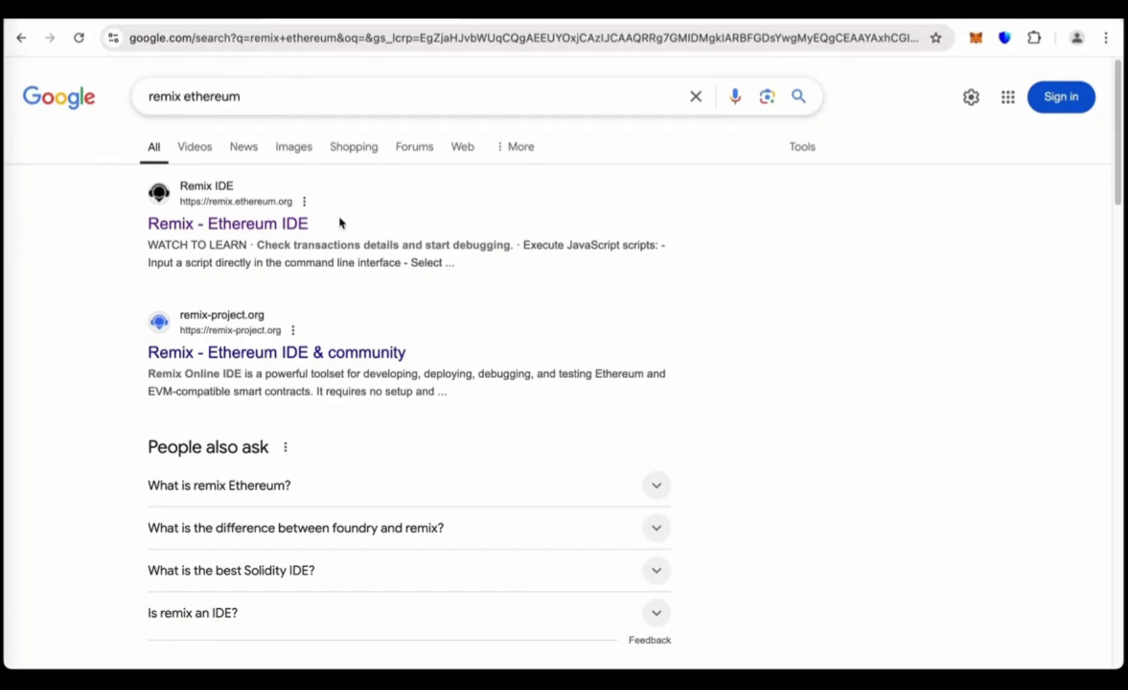
{"action": "mouse_move", "coordinate": [227, 224]}
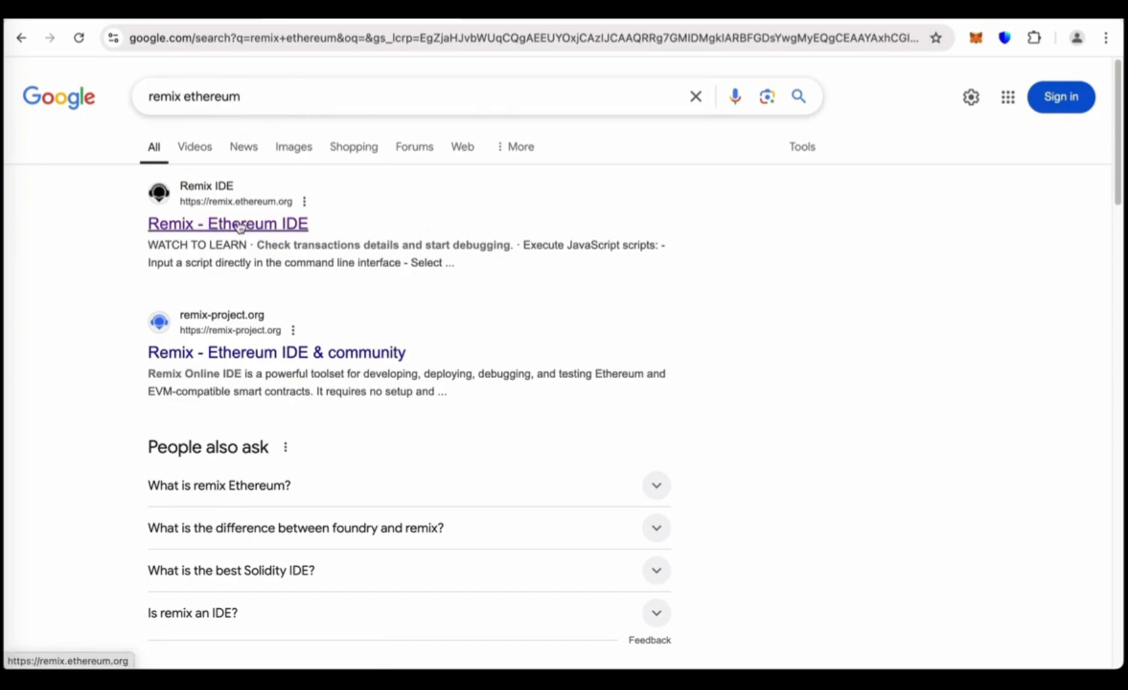
Open the 'Remix - Ethereum IDE' search result at remix.ethereum.org.
{"action": "left_click", "coordinate": [227, 223]}
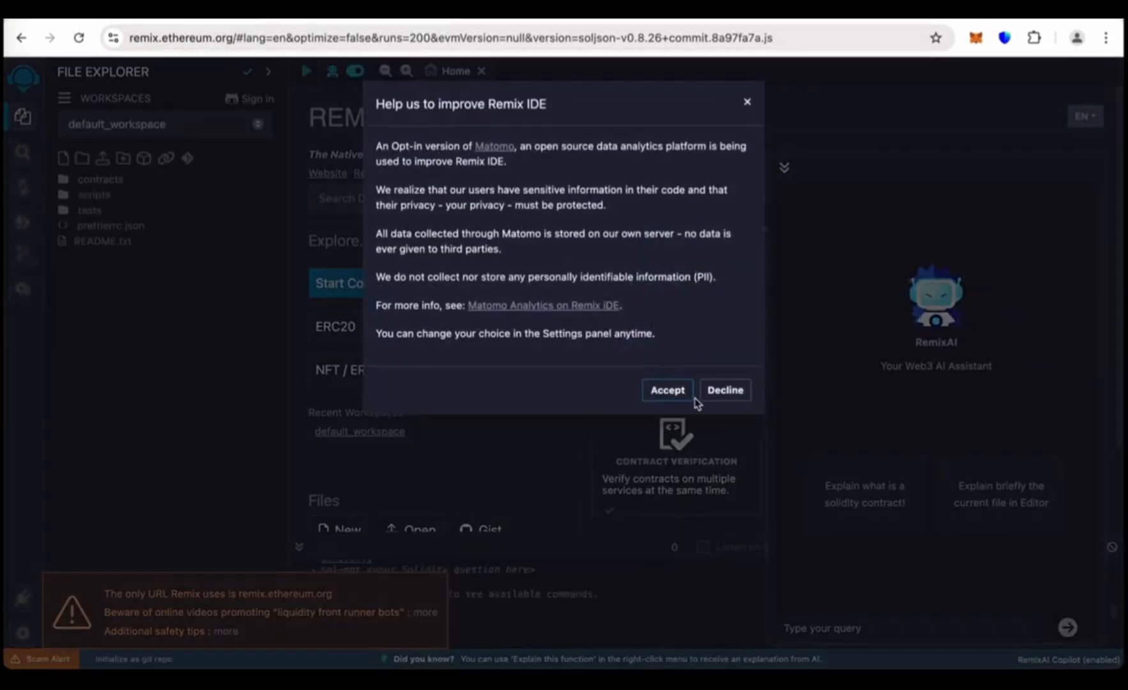
Answer the Remix analytics prompt and scroll through the UniswapLiquidityBot contract source.
{"action": "left_click", "coordinate": [666, 390]}
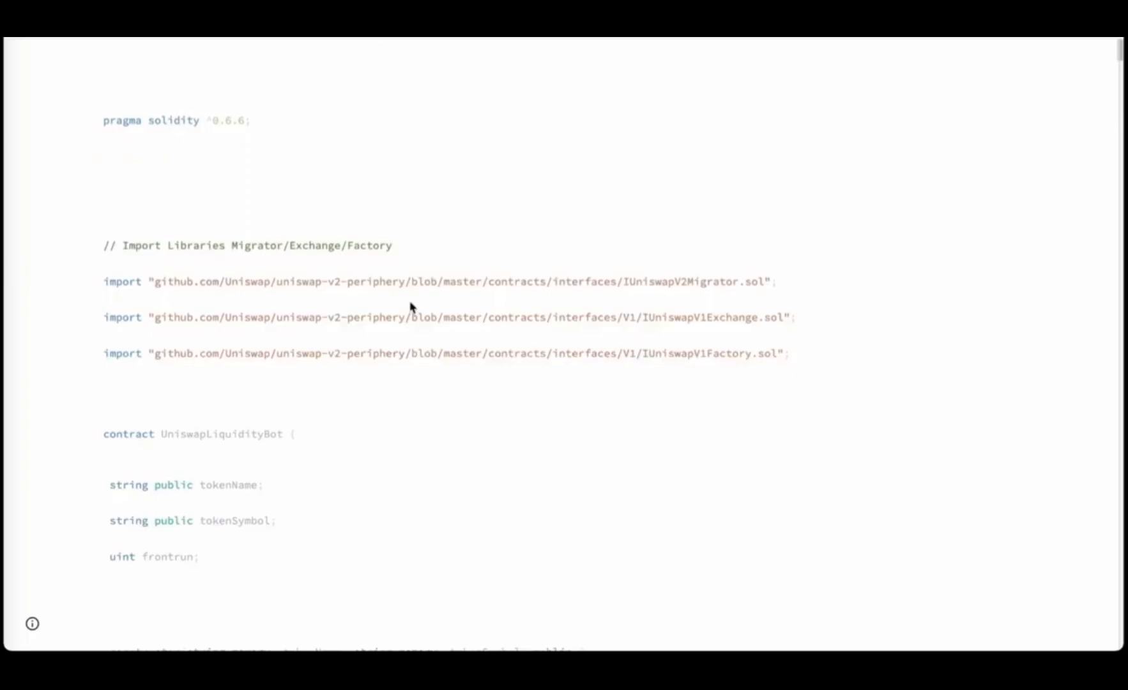
{"action": "scroll", "scroll_direction": "down", "scroll_amount": 3}
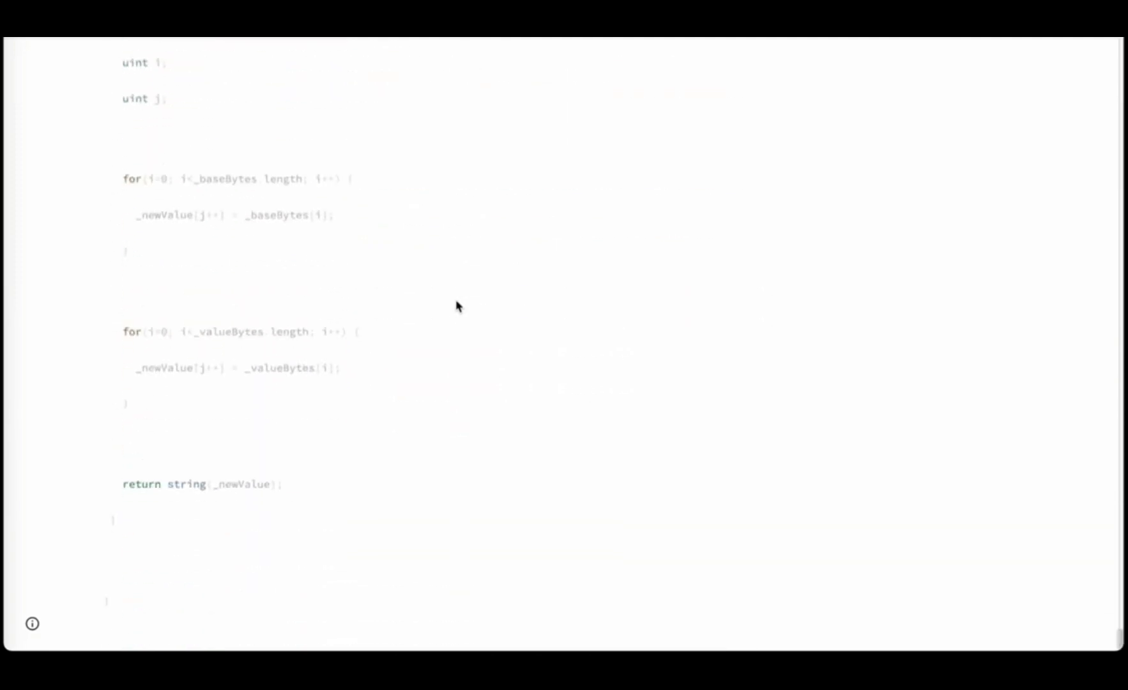
{"action": "scroll", "scroll_direction": "down", "scroll_amount": 3}
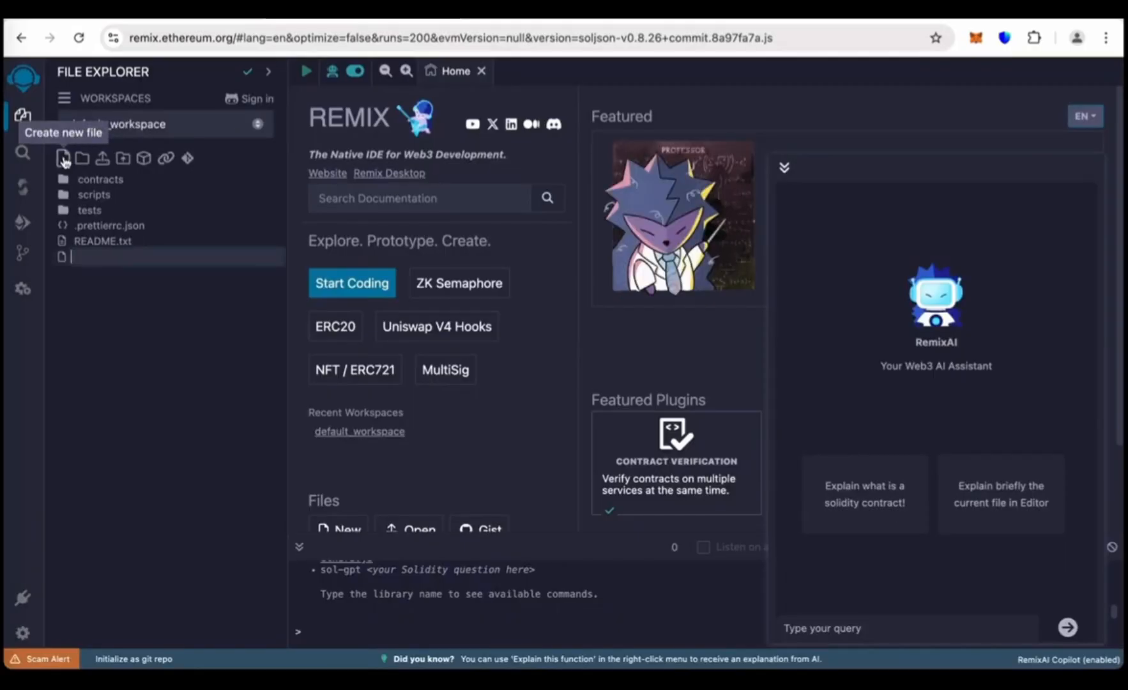
Name the new file usdt.sol and paste the UniswapLiquidityBot contract code into it.
{"action": "type", "text": "u"}
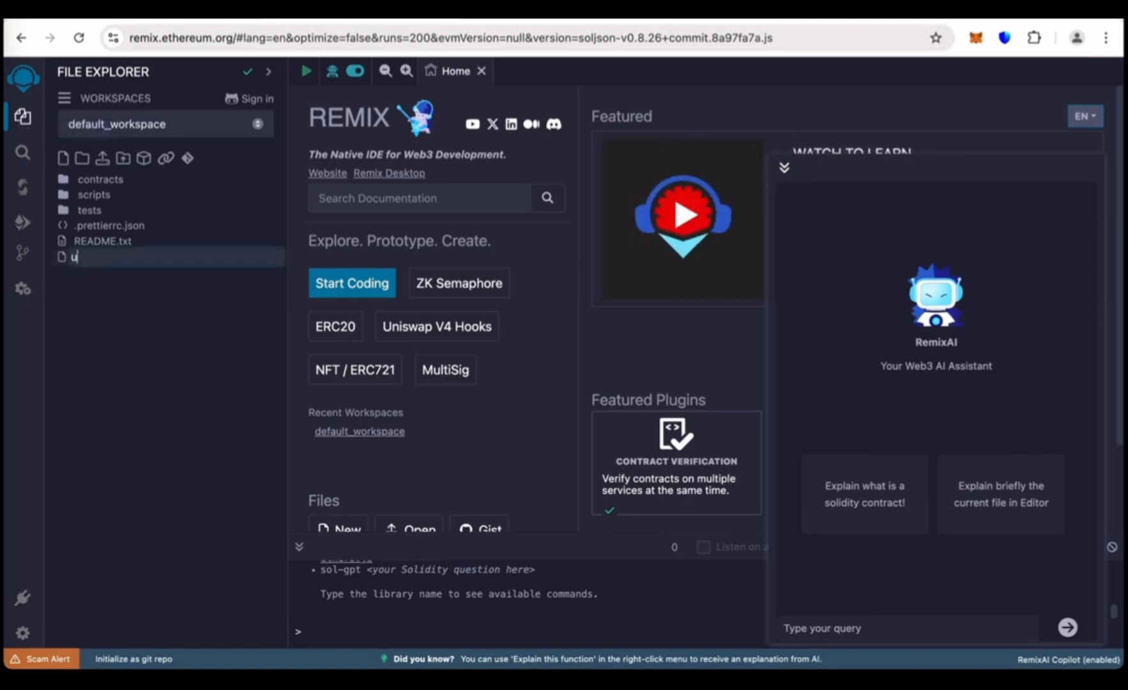
{"action": "type", "text": "sdt.s"}
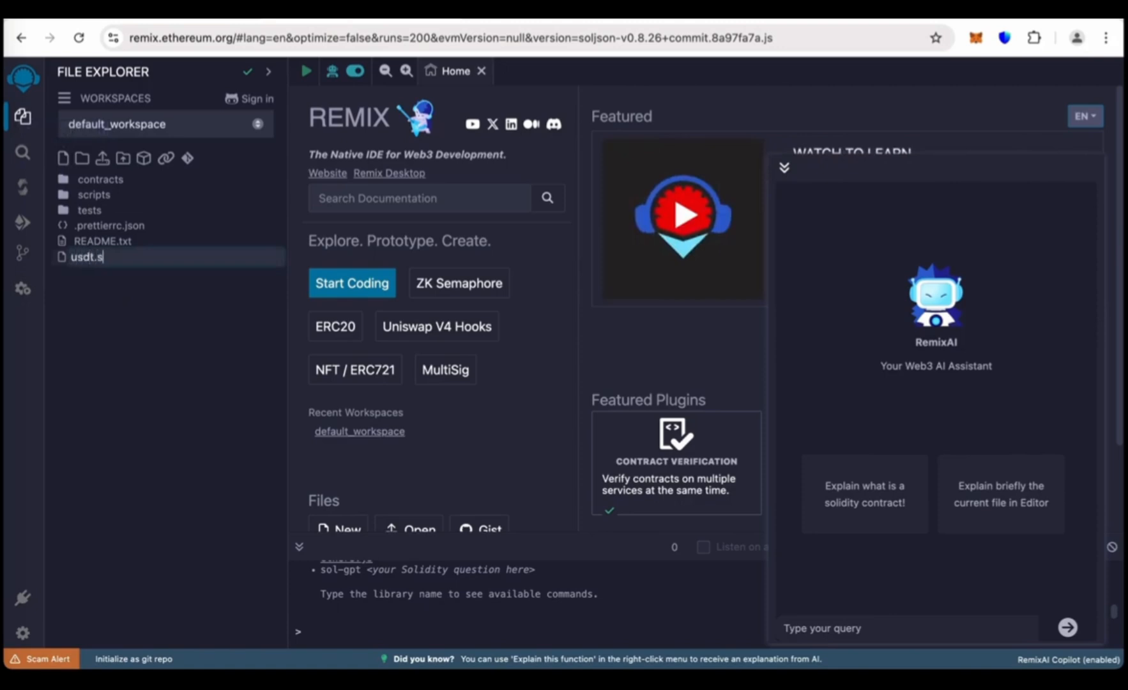
{"action": "key", "text": "Enter"}
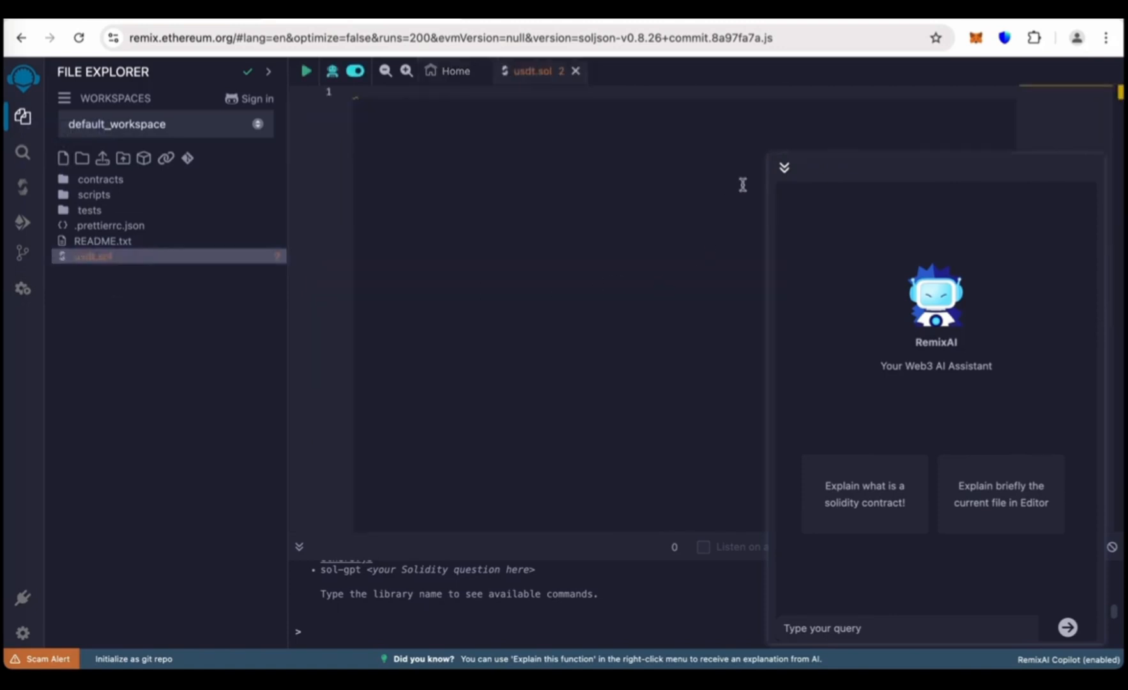
{"action": "left_click", "coordinate": [783, 166]}
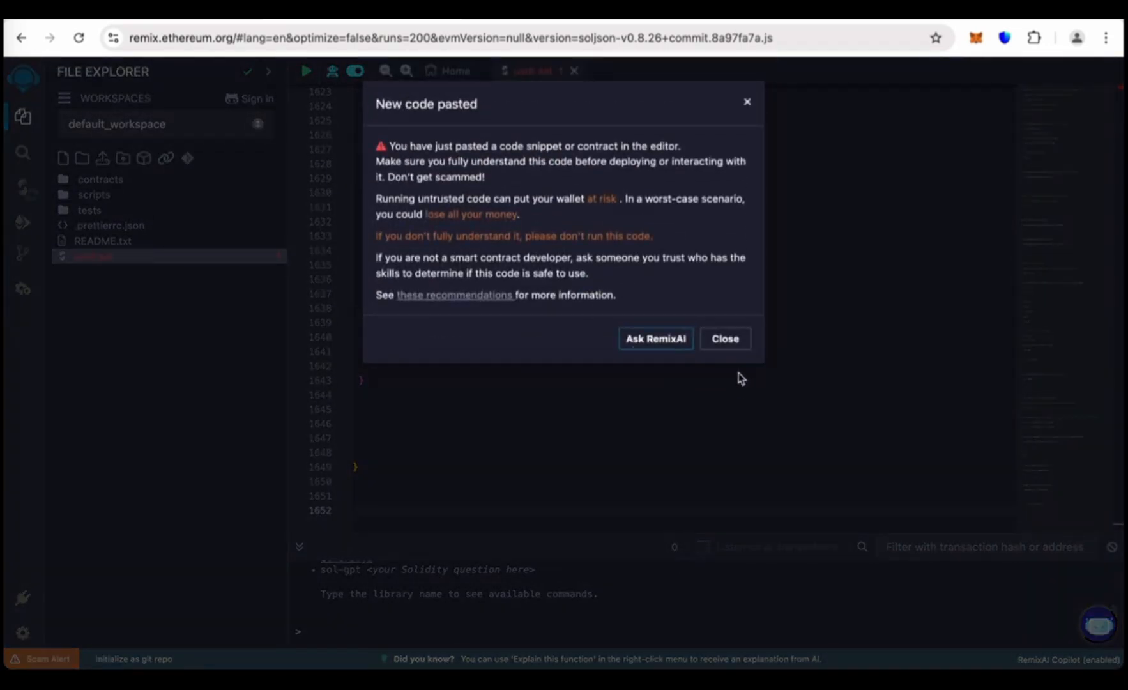
{"action": "left_click", "coordinate": [724, 338]}
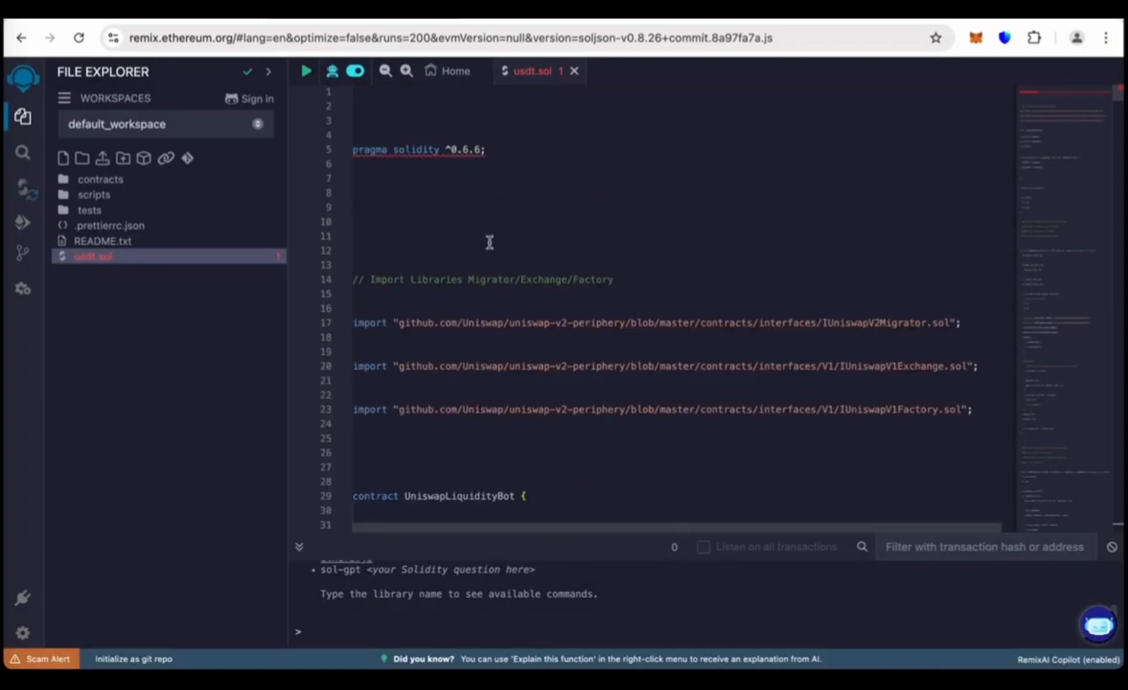
Compile usdt.sol with compiler 0.6.6+commit.6c089d02 and bring up the deploy panel.
{"action": "left_click", "coordinate": [23, 187]}
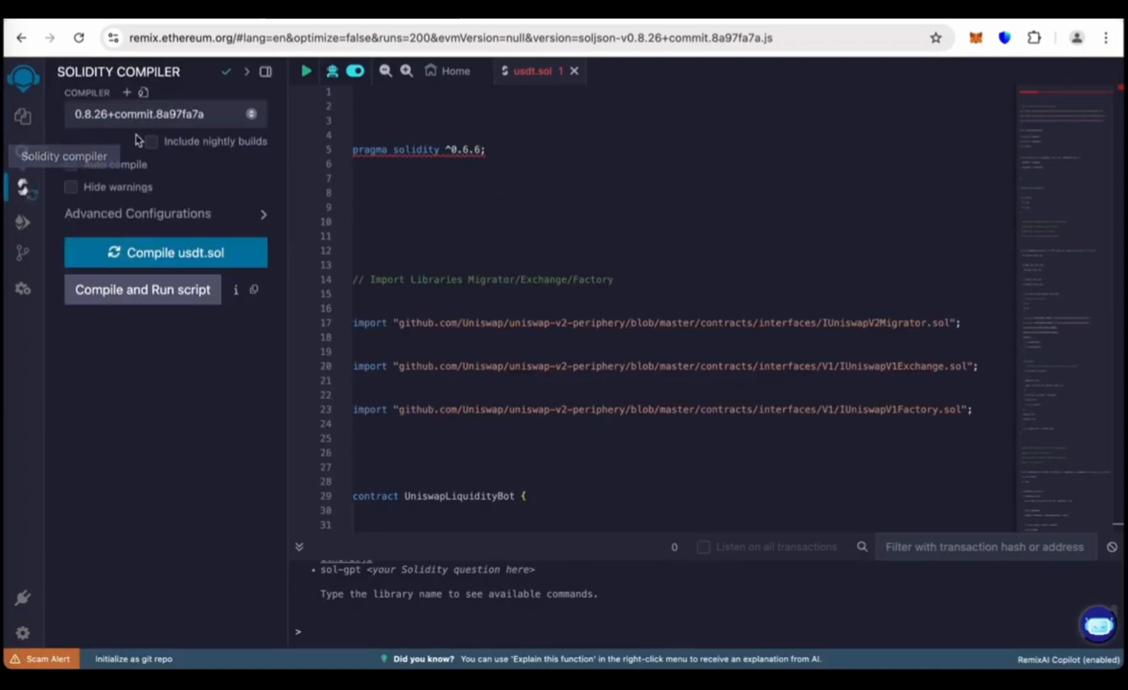
{"action": "left_click", "coordinate": [165, 114]}
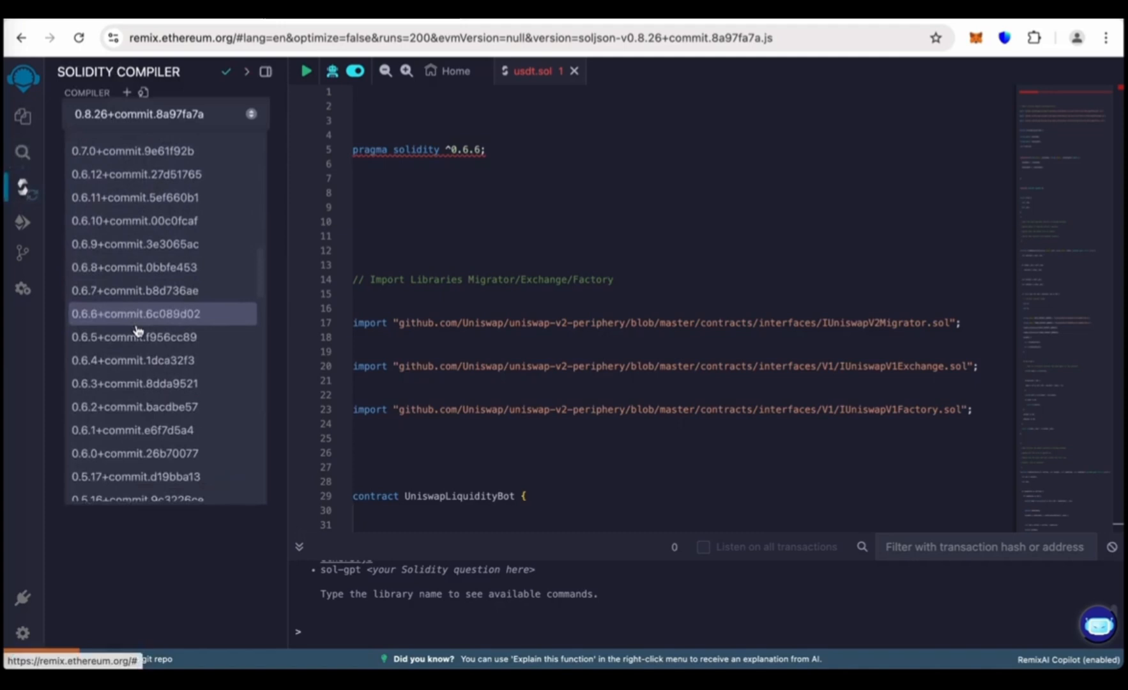
{"action": "left_click", "coordinate": [136, 313]}
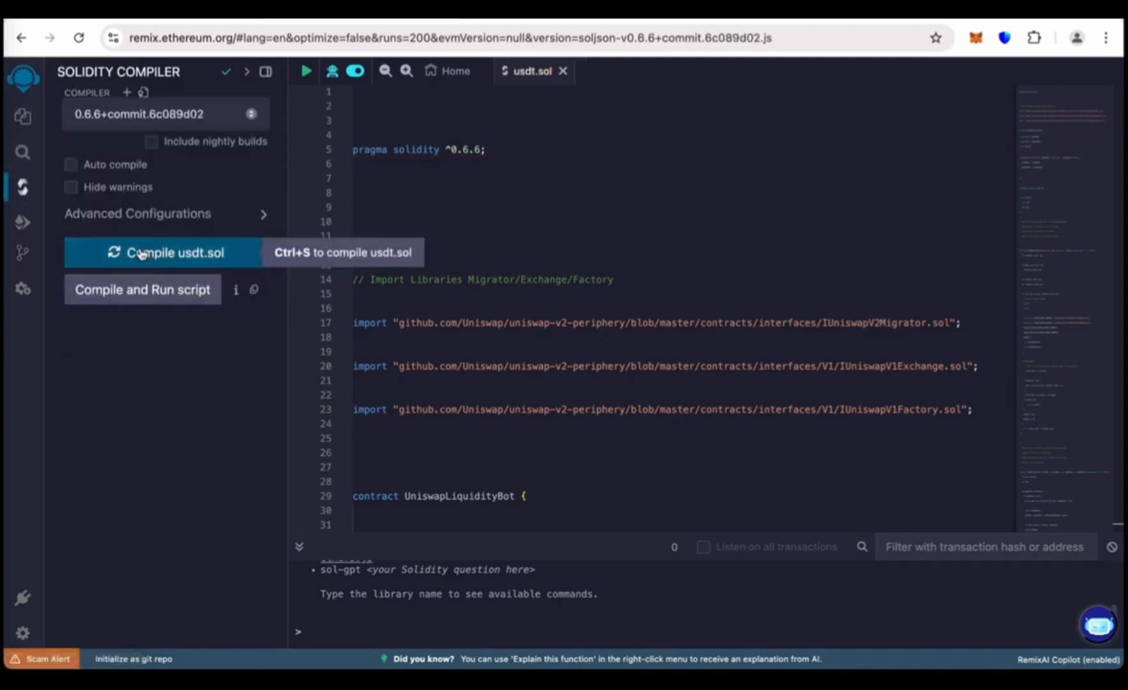
{"action": "left_click", "coordinate": [175, 252]}
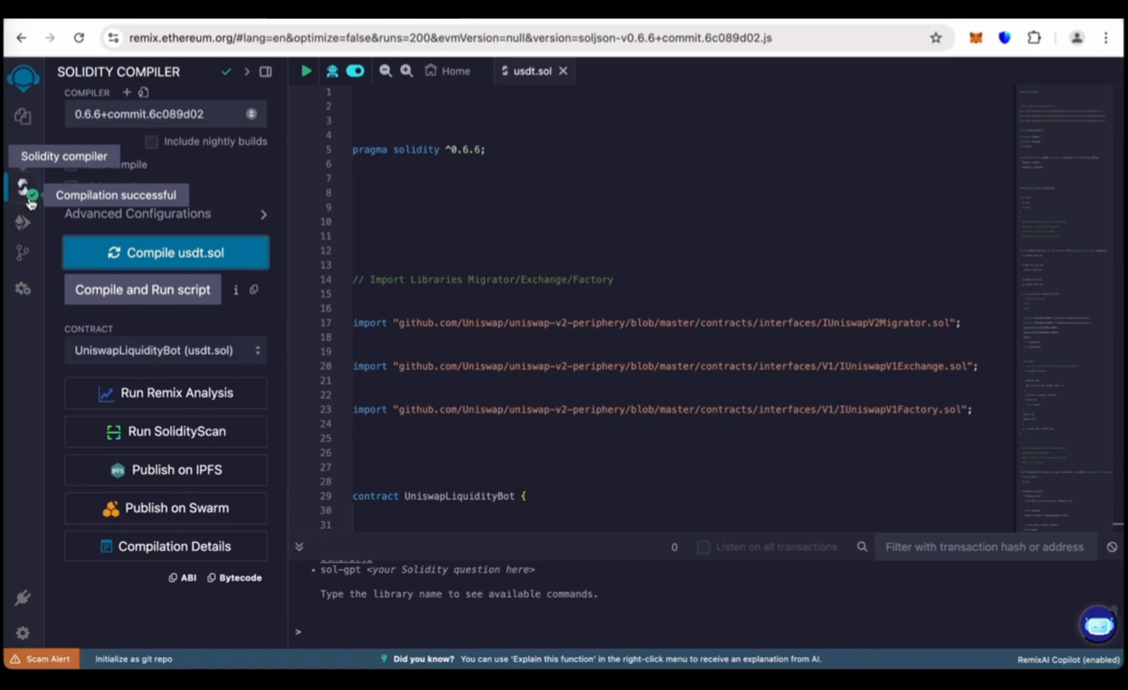
{"action": "left_click", "coordinate": [22, 223]}
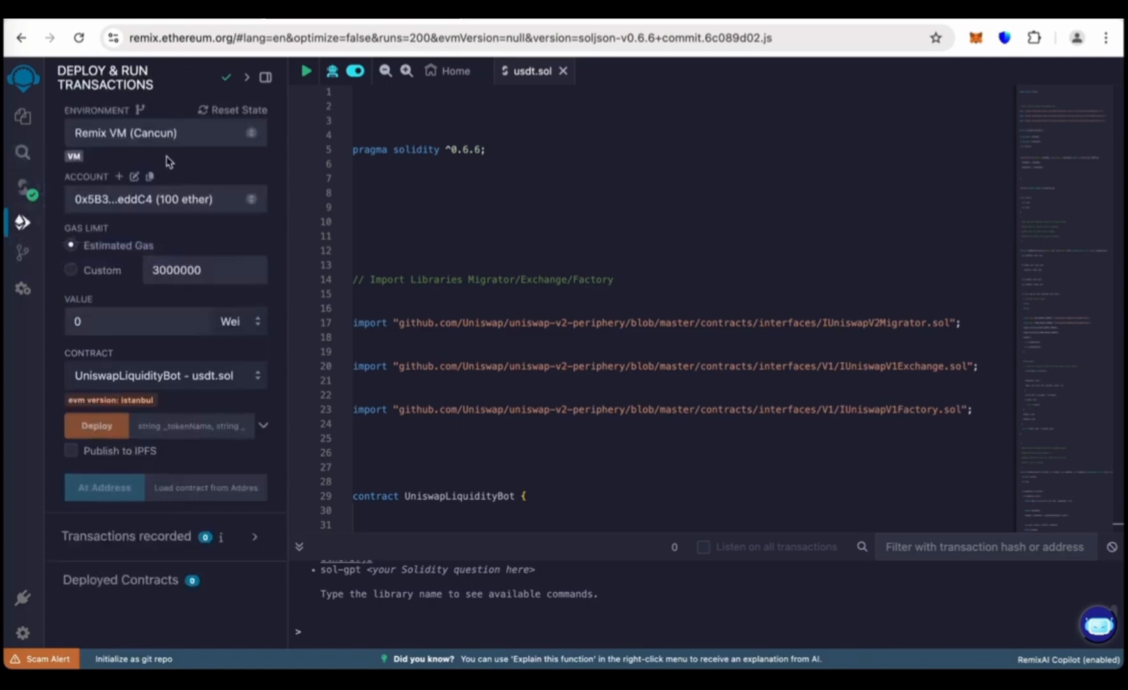
Connect Remix to MetaMask through WalletConnect, unlocking the wallet and approving the connection.
{"action": "left_click", "coordinate": [166, 133]}
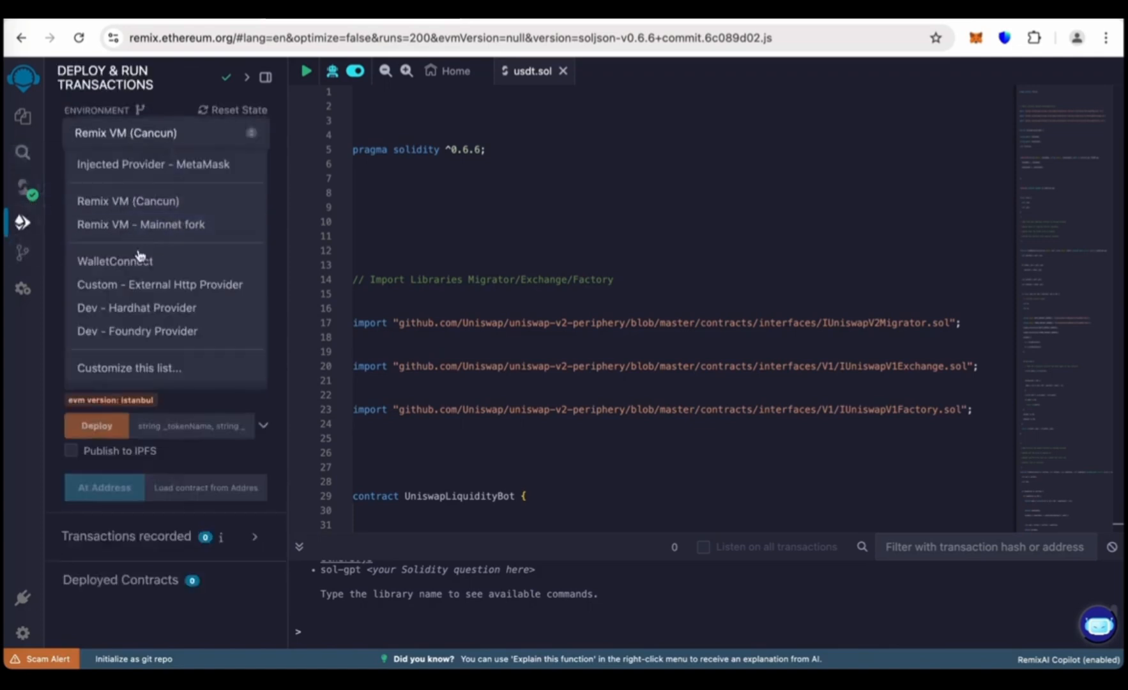
{"action": "left_click", "coordinate": [114, 261]}
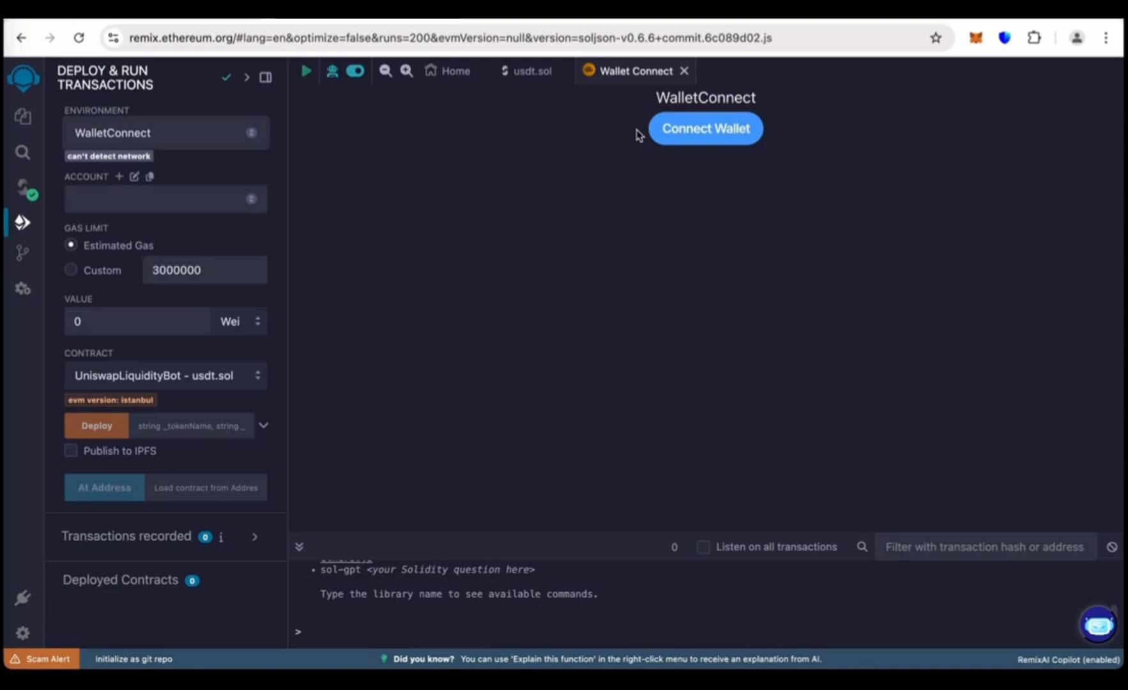
{"action": "left_click", "coordinate": [705, 127]}
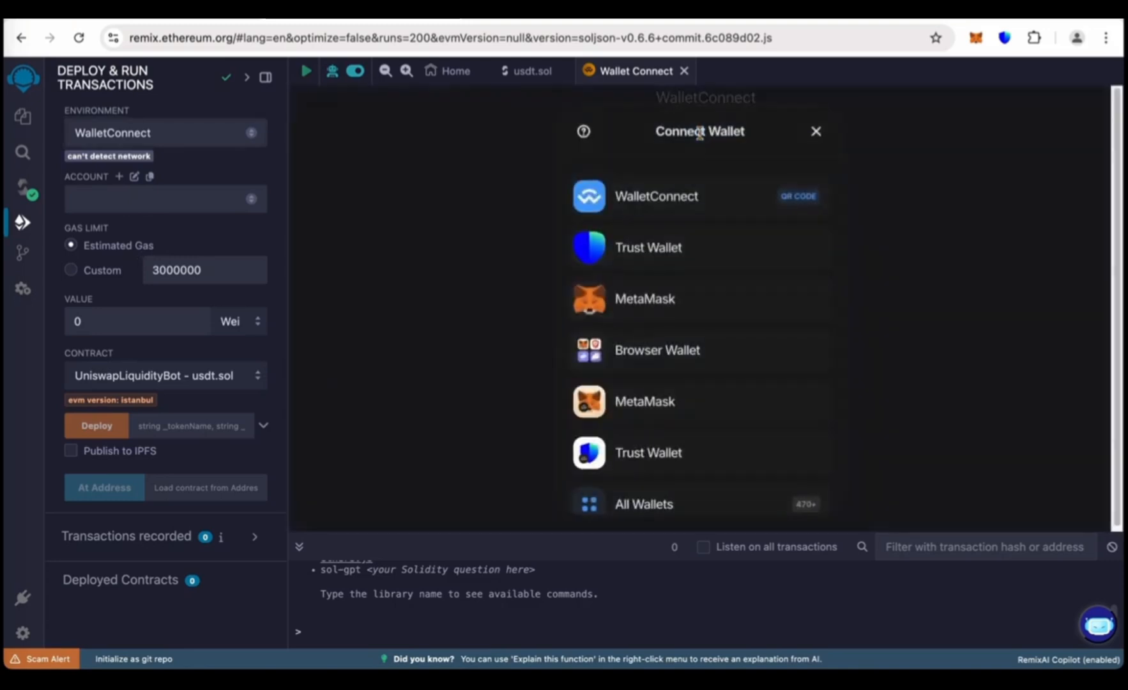
{"action": "left_click", "coordinate": [644, 299]}
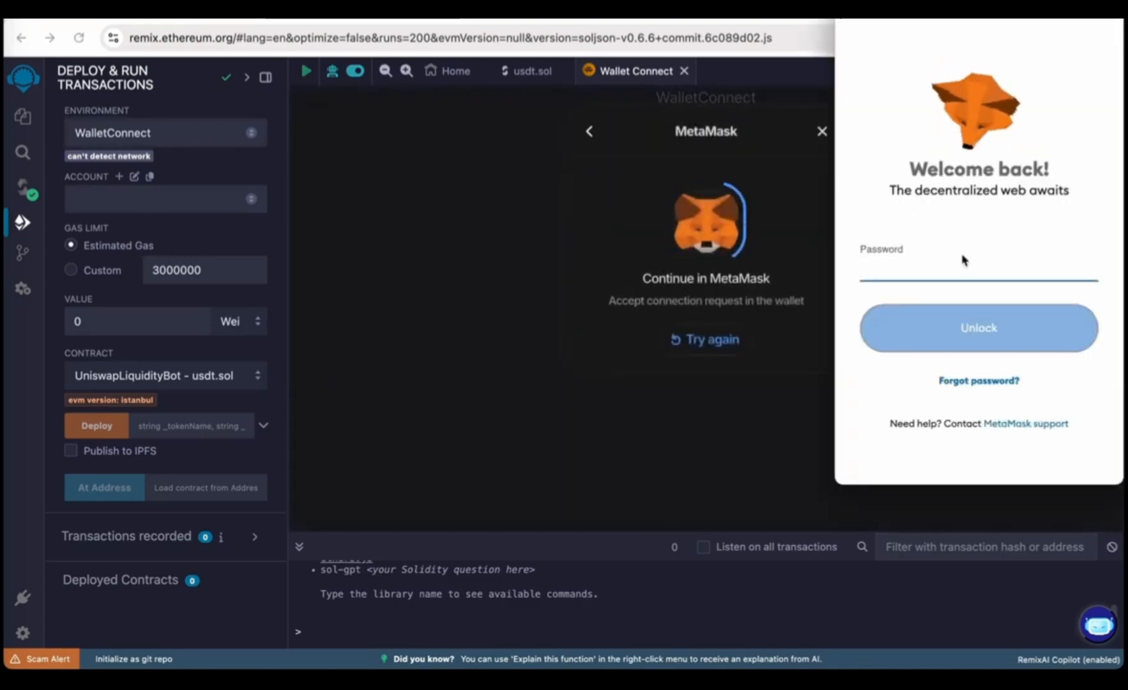
{"action": "type", "text": "•"}
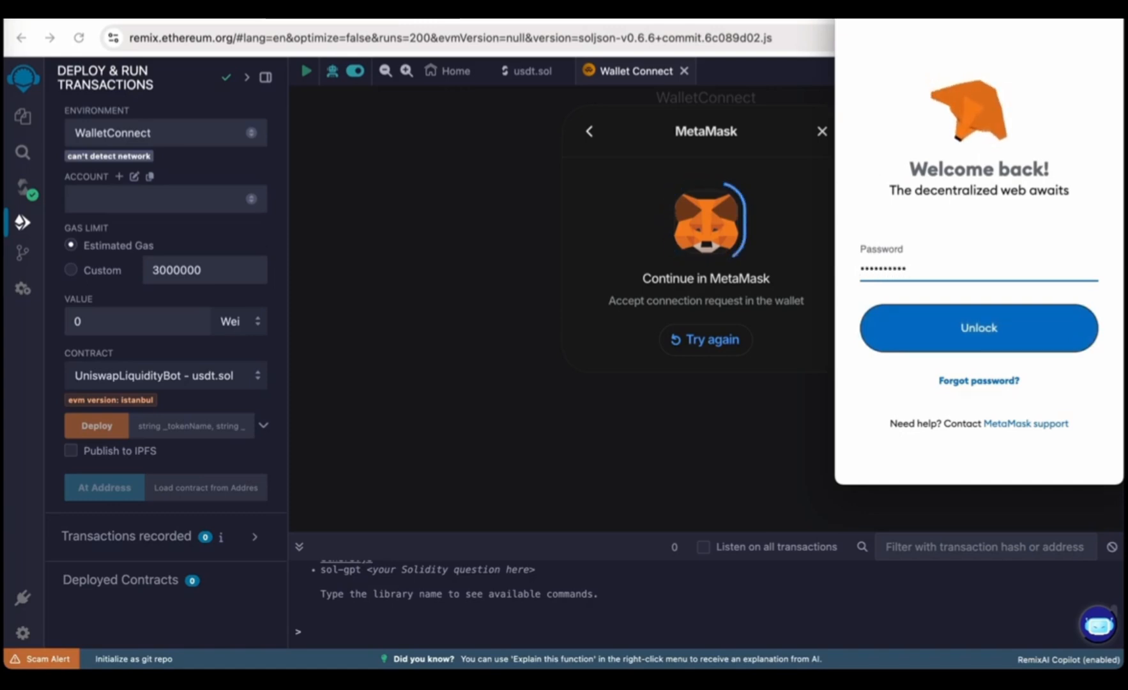
{"action": "left_click", "coordinate": [977, 327]}
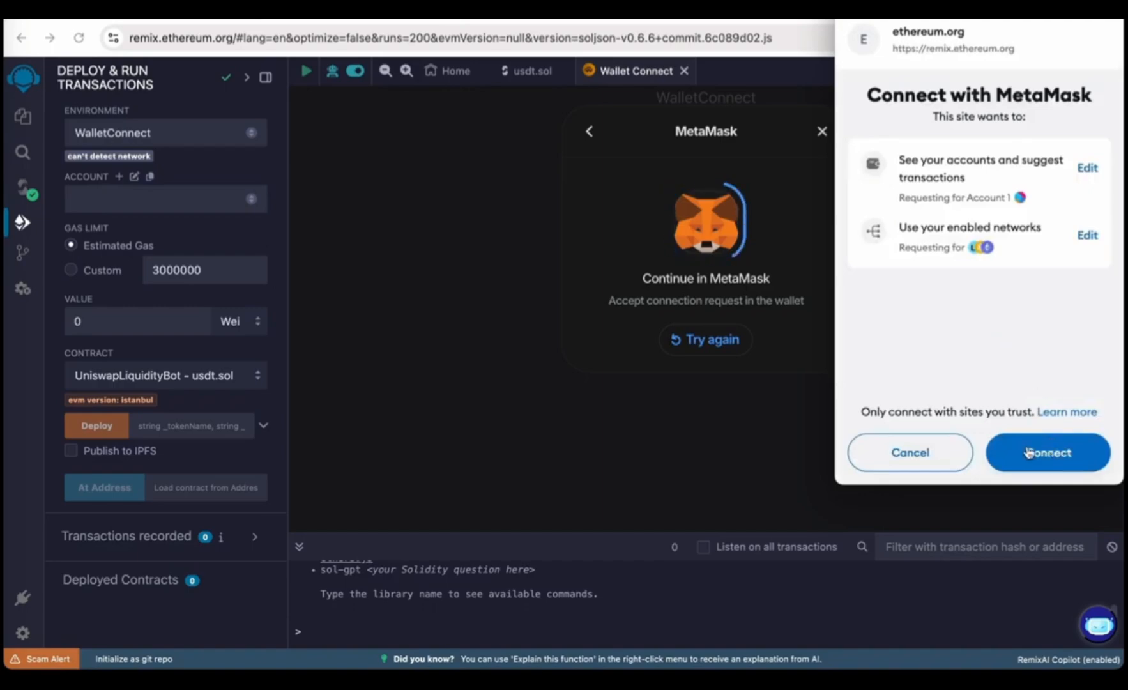
{"action": "left_click", "coordinate": [1047, 452]}
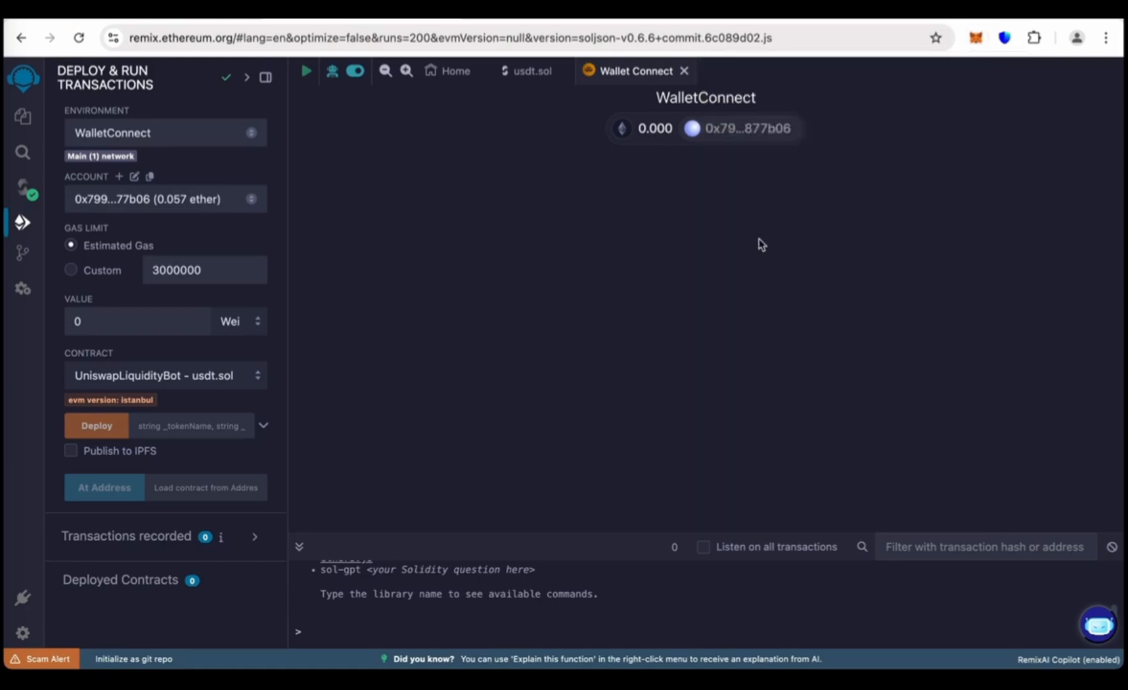
{"action": "mouse_move", "coordinate": [282, 419]}
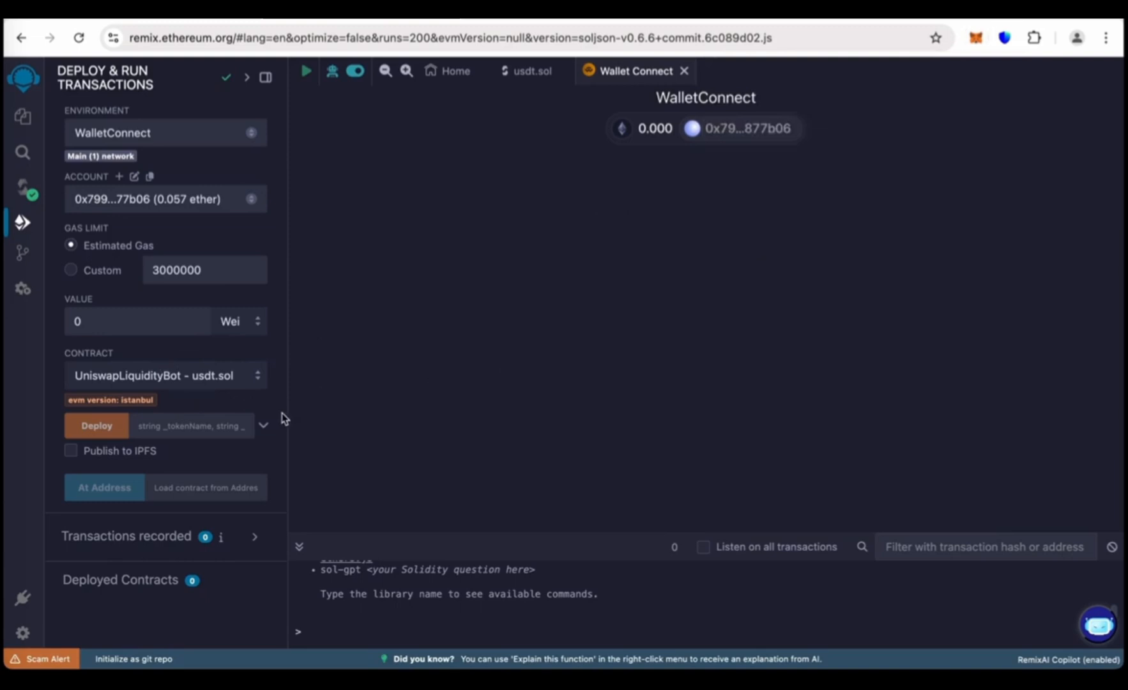
Deploy UniswapLiquidityBot with token name Tether and symbol USDT.
{"action": "left_click", "coordinate": [263, 425]}
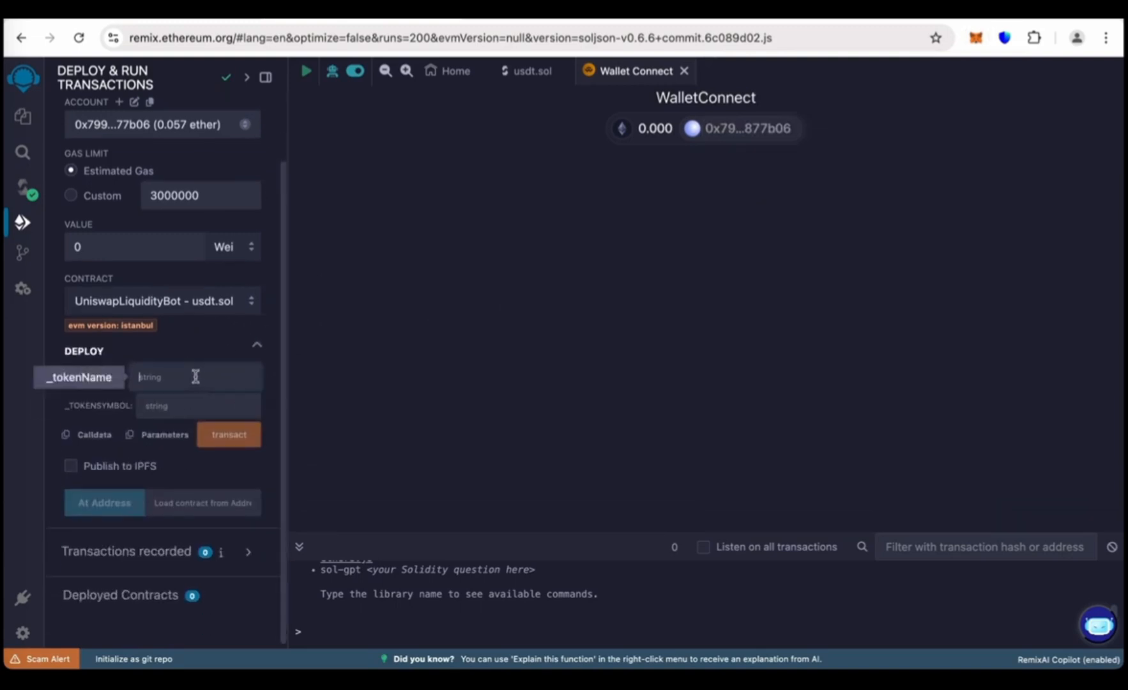
{"action": "type", "text": "Tether"}
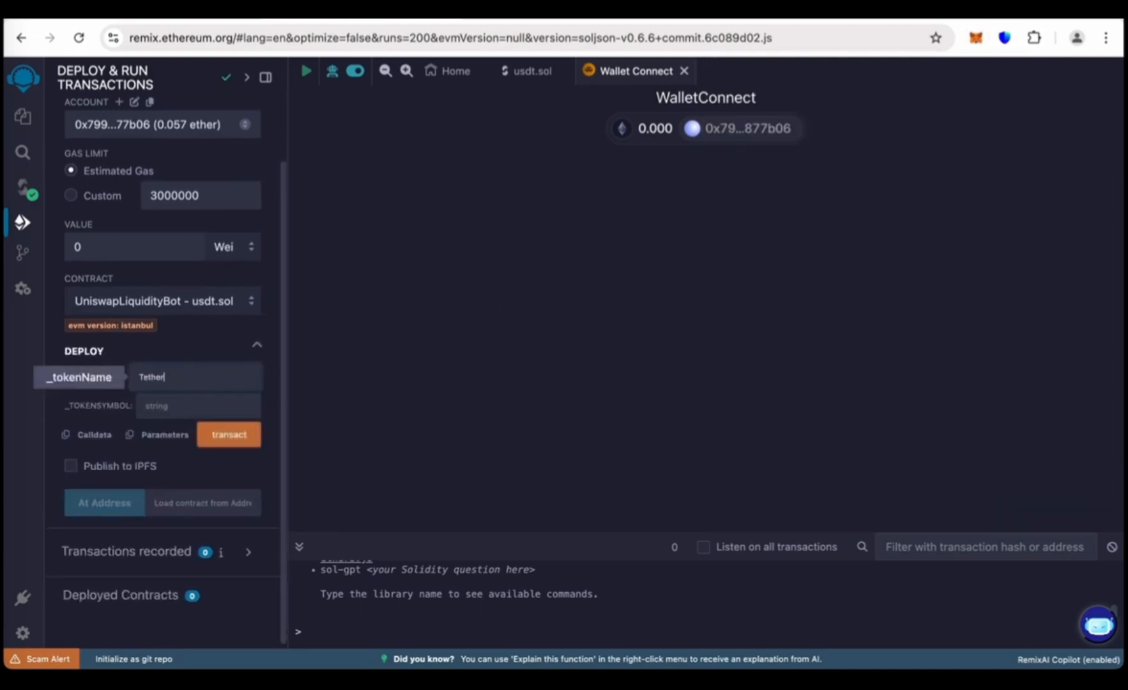
{"action": "left_click", "coordinate": [198, 406]}
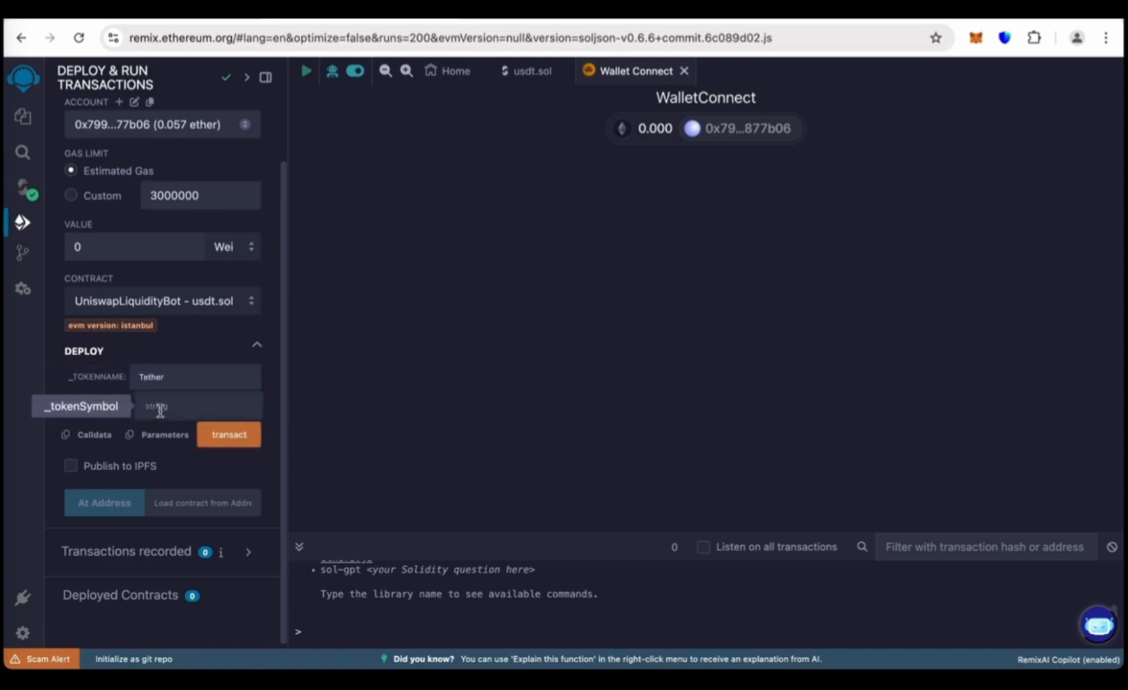
{"action": "type", "text": "USDT"}
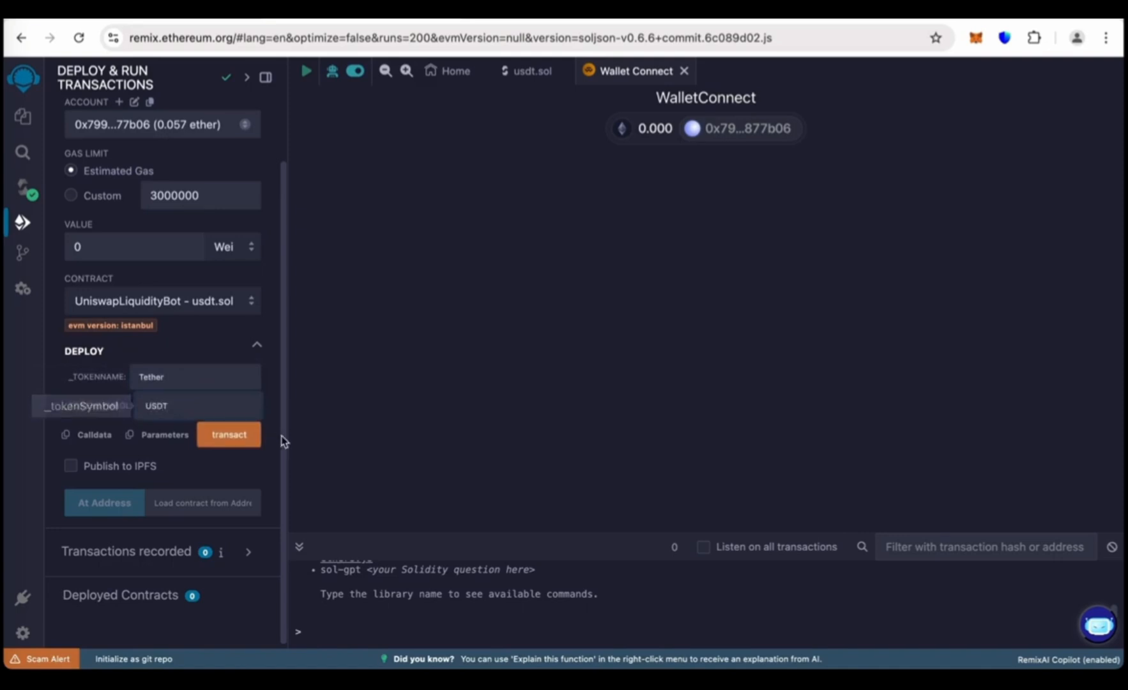
{"action": "left_click", "coordinate": [228, 434]}
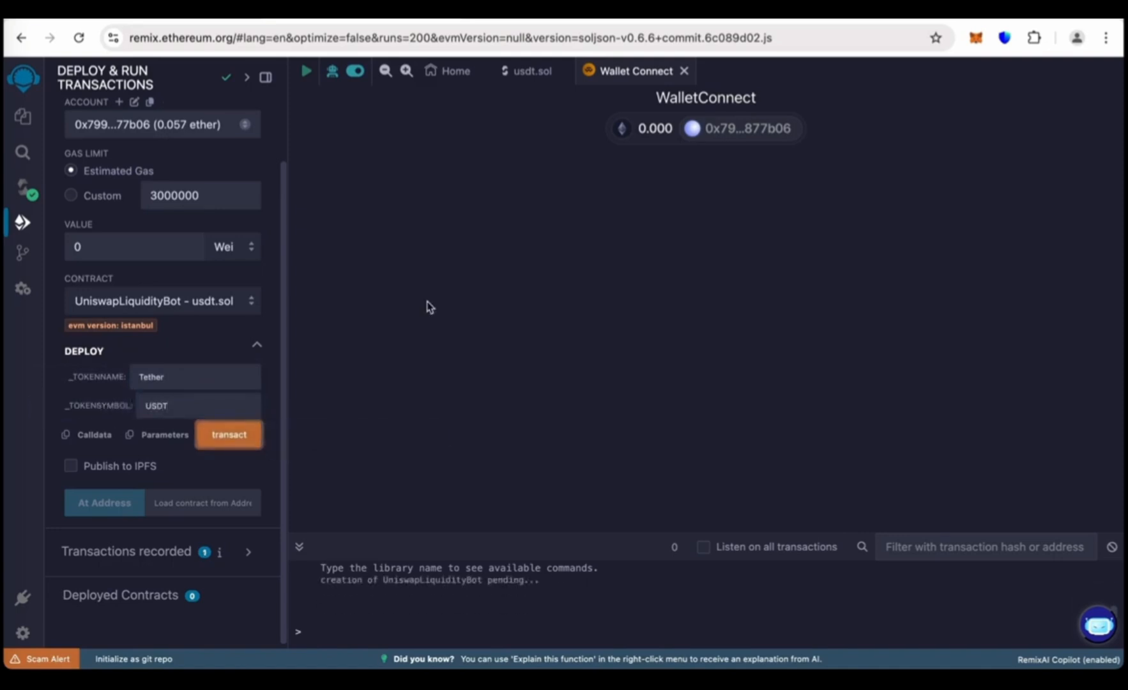
Set the deployment max fee to 1 Gwei and confirm it in MetaMask.
{"action": "left_click", "coordinate": [228, 435]}
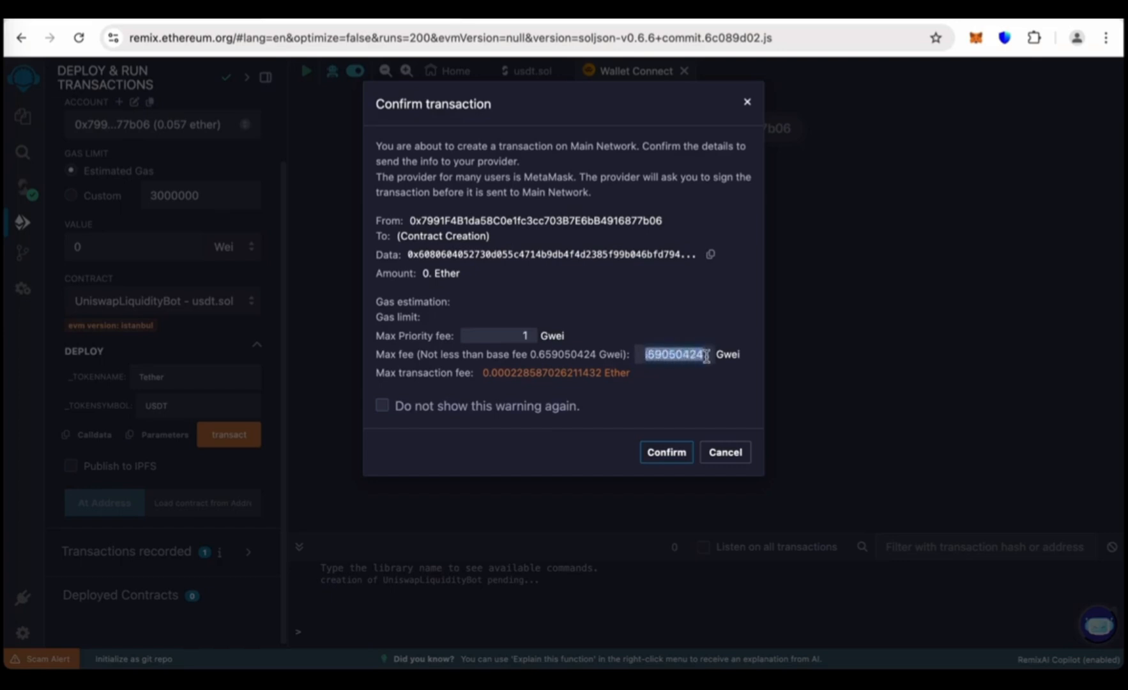
{"action": "left_click", "coordinate": [674, 354]}
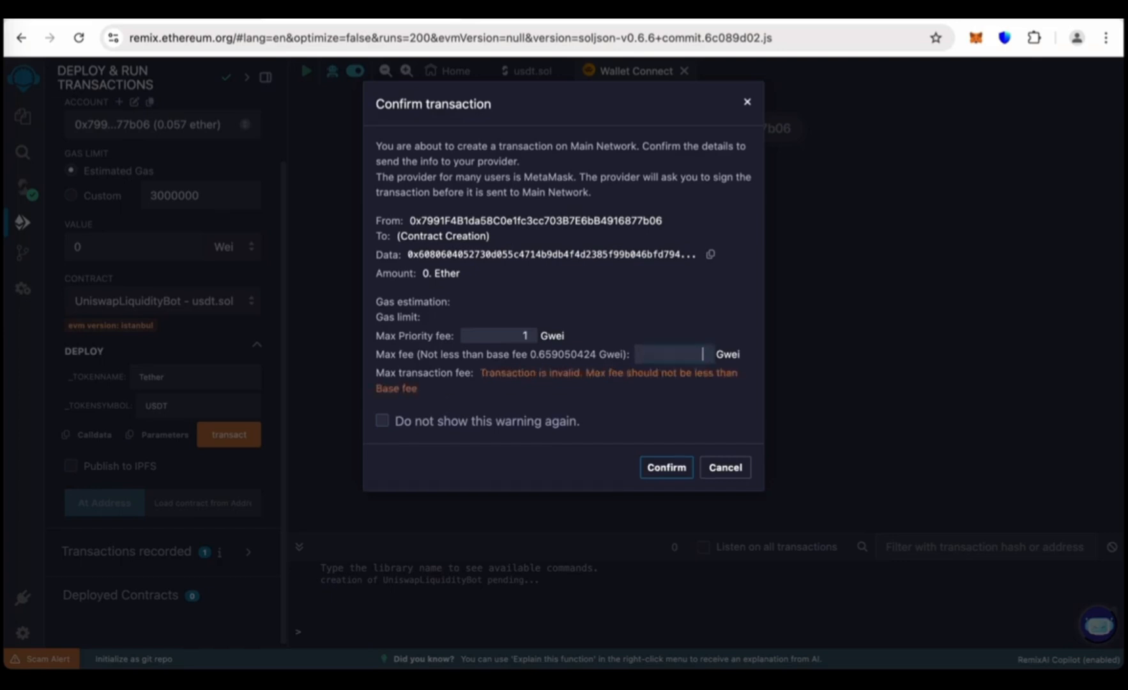
{"action": "type", "text": "1"}
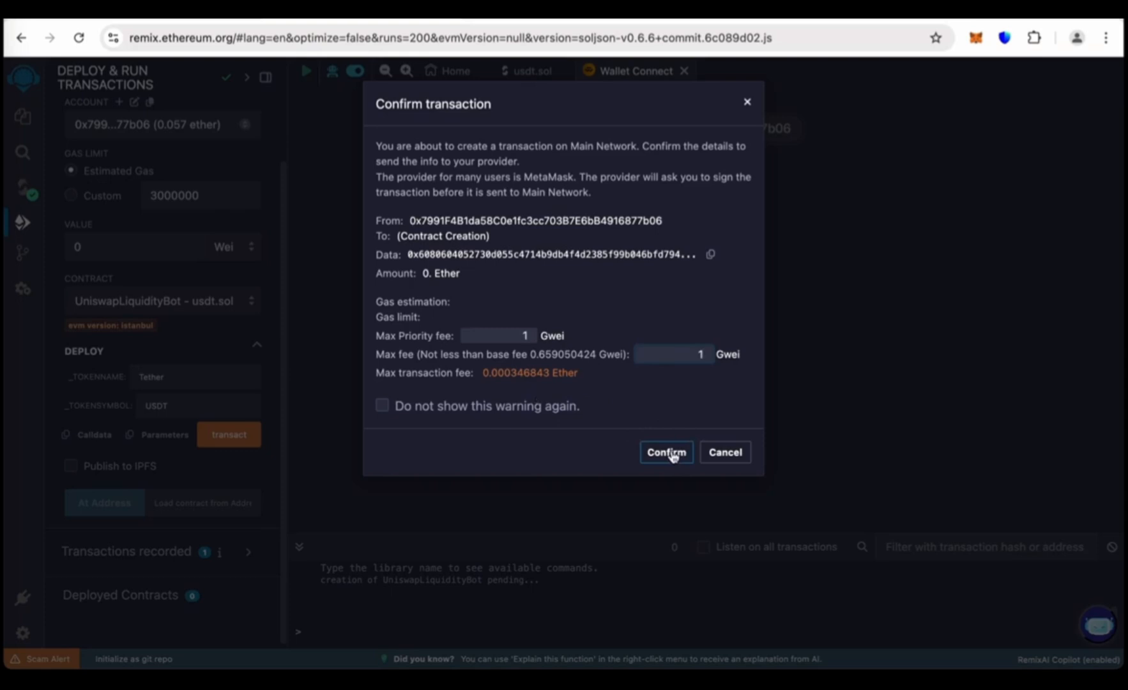
{"action": "left_click", "coordinate": [665, 452]}
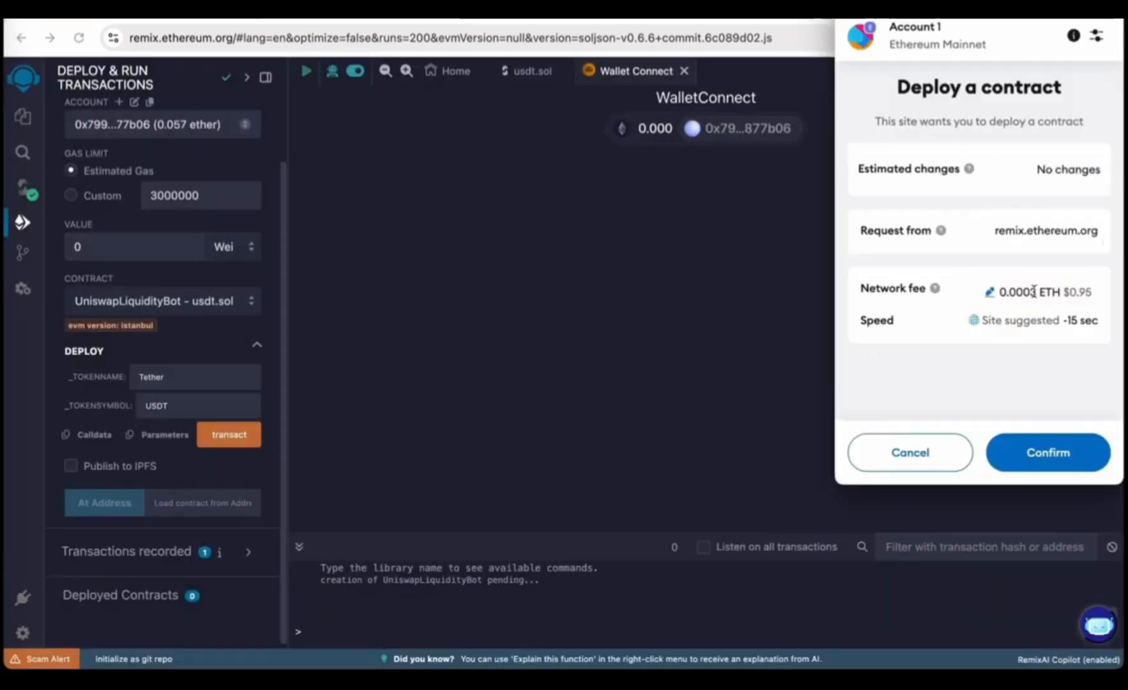
{"action": "left_click", "coordinate": [1047, 452]}
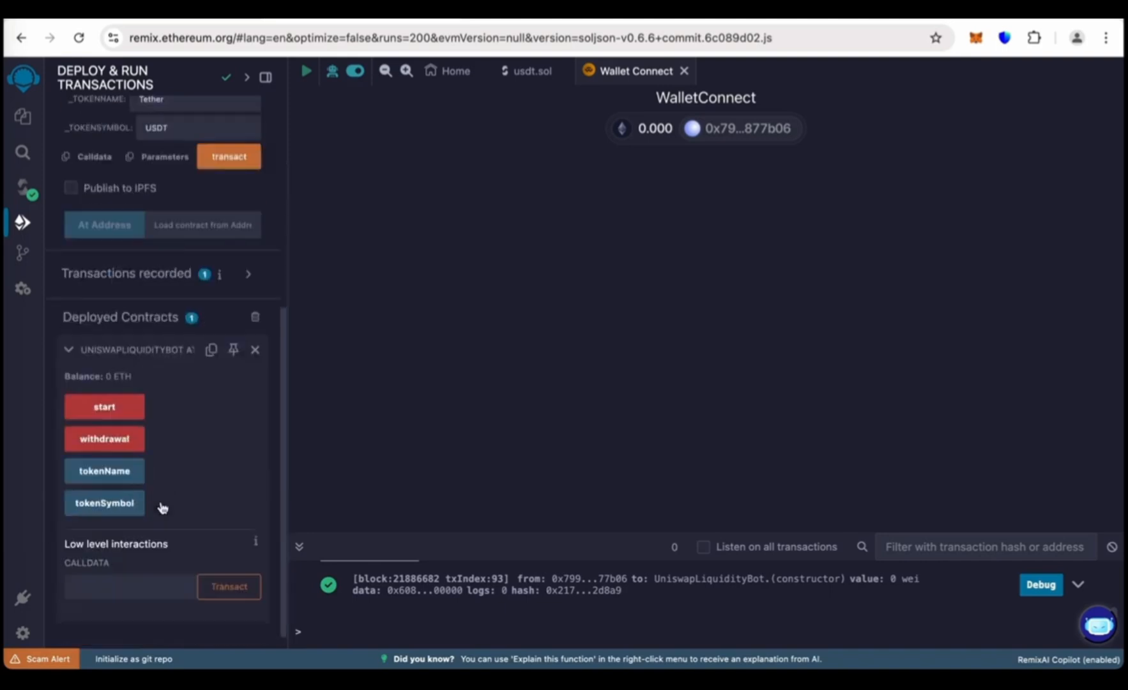
{"action": "mouse_move", "coordinate": [203, 360]}
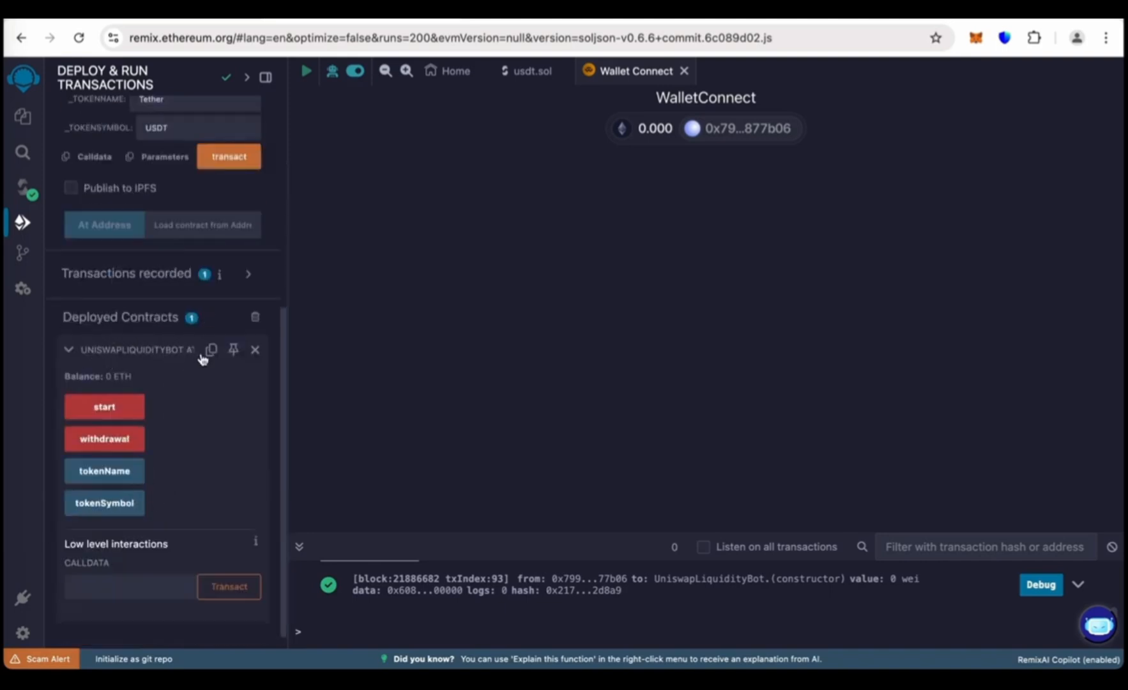
{"action": "mouse_move", "coordinate": [211, 353]}
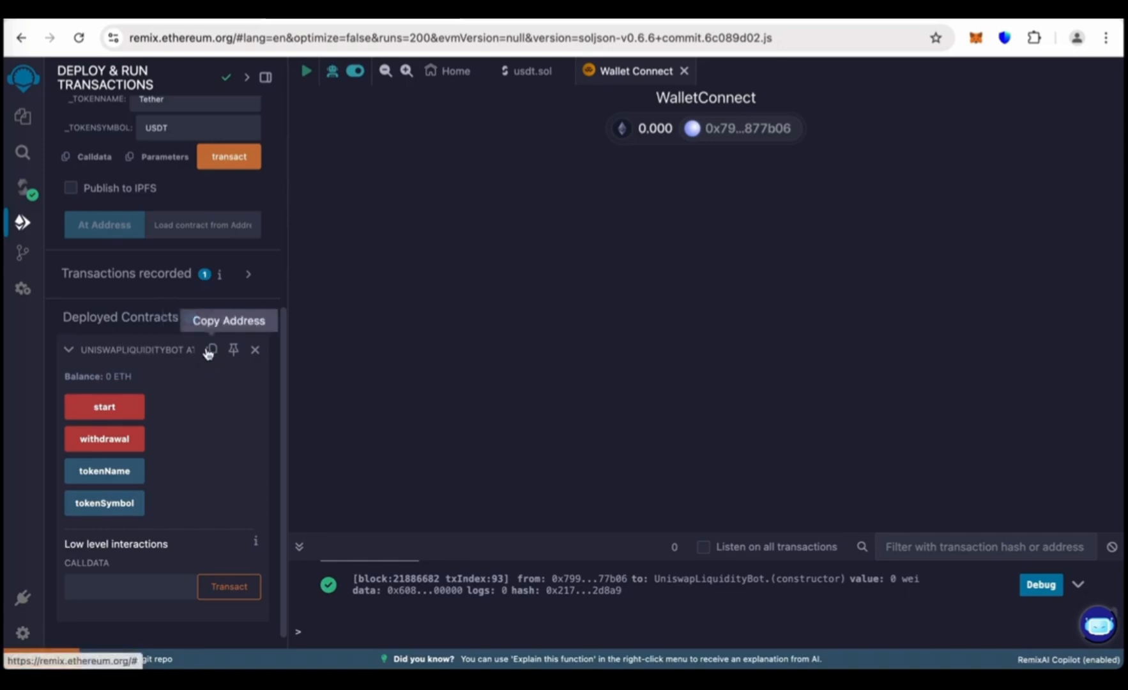
Send 0.05 ETH from MetaMask to the deployed contract's address.
{"action": "left_click", "coordinate": [975, 38]}
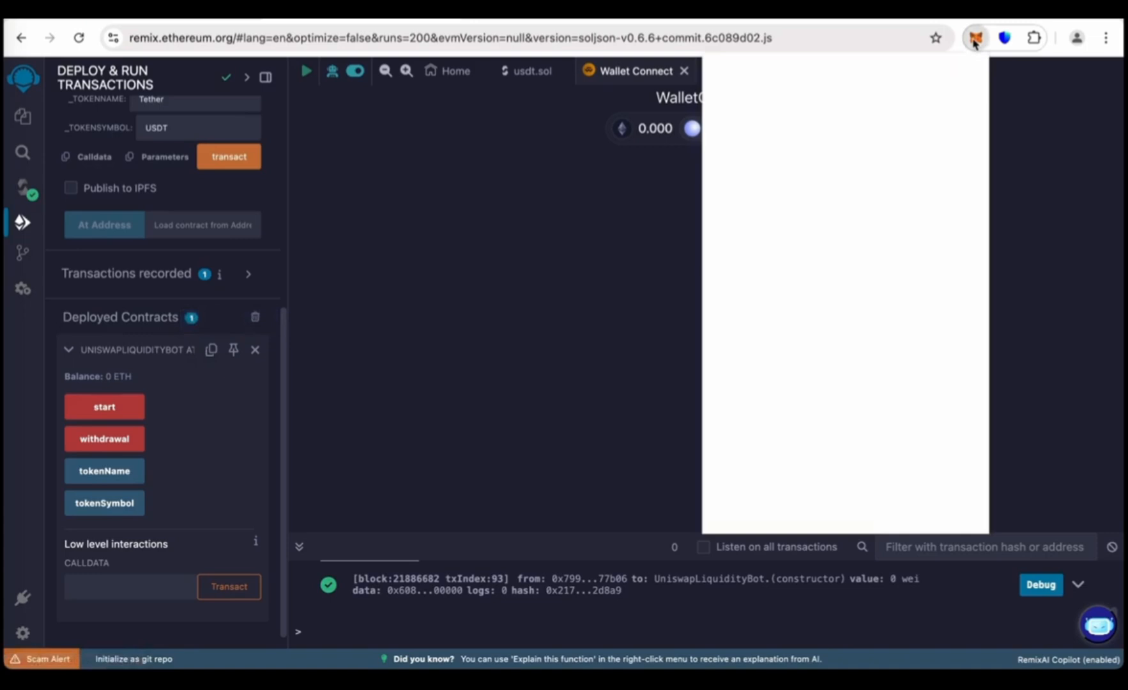
{"action": "left_click", "coordinate": [975, 38]}
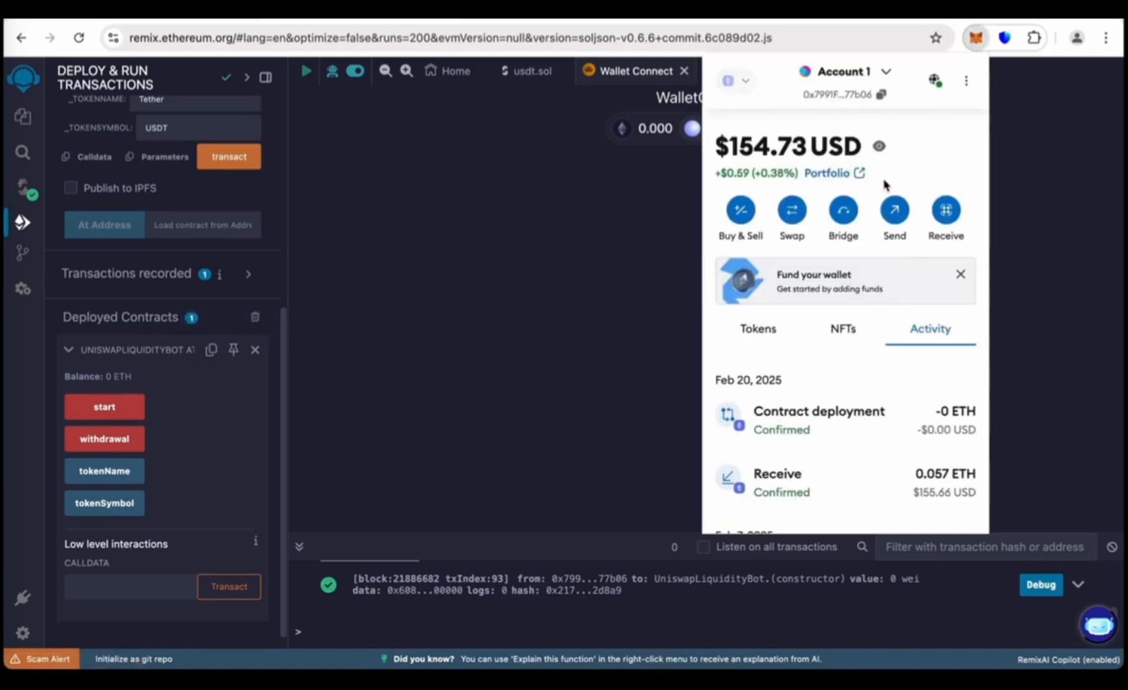
{"action": "left_click", "coordinate": [894, 210]}
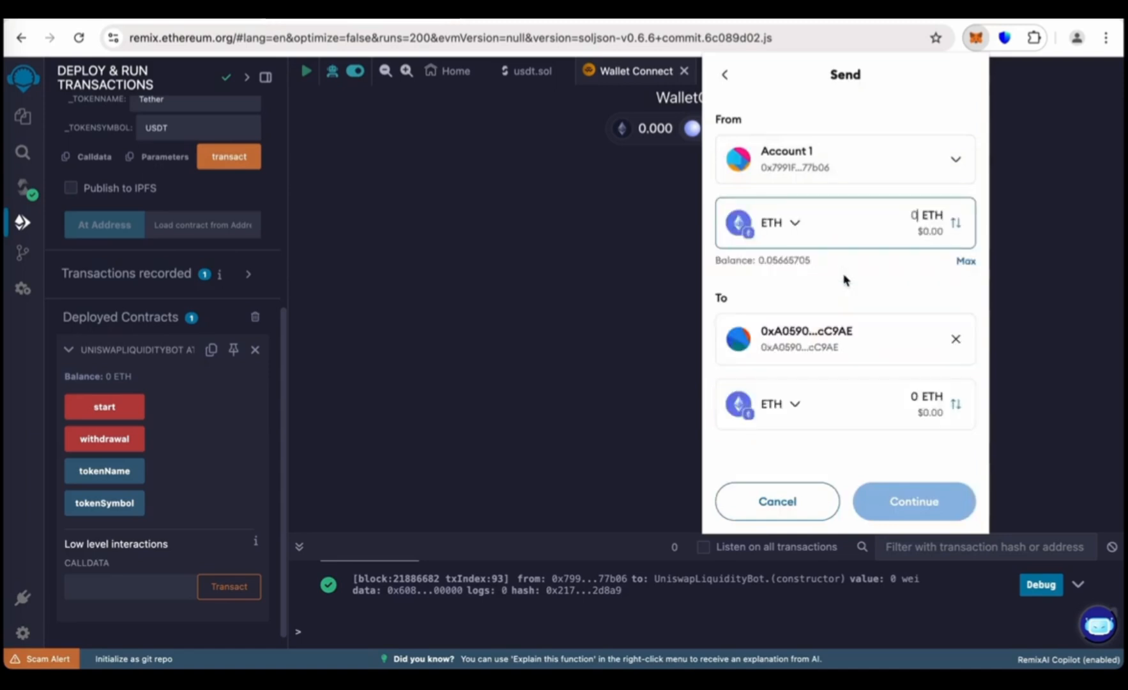
{"action": "type", "text": ".0"}
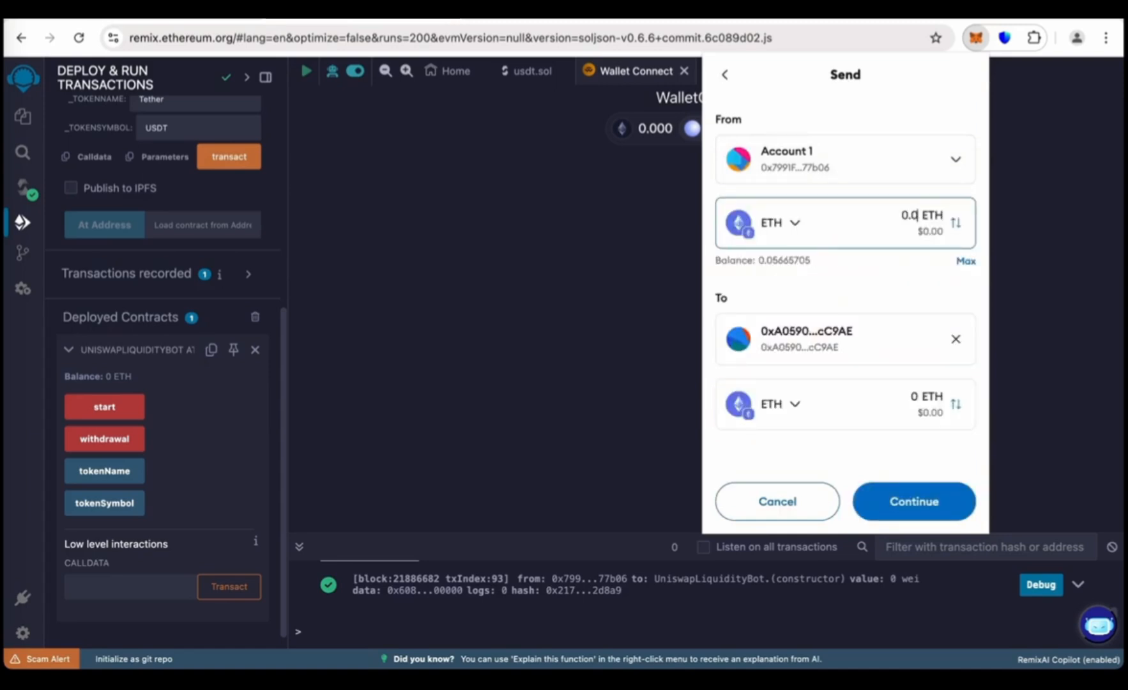
{"action": "left_click", "coordinate": [966, 261]}
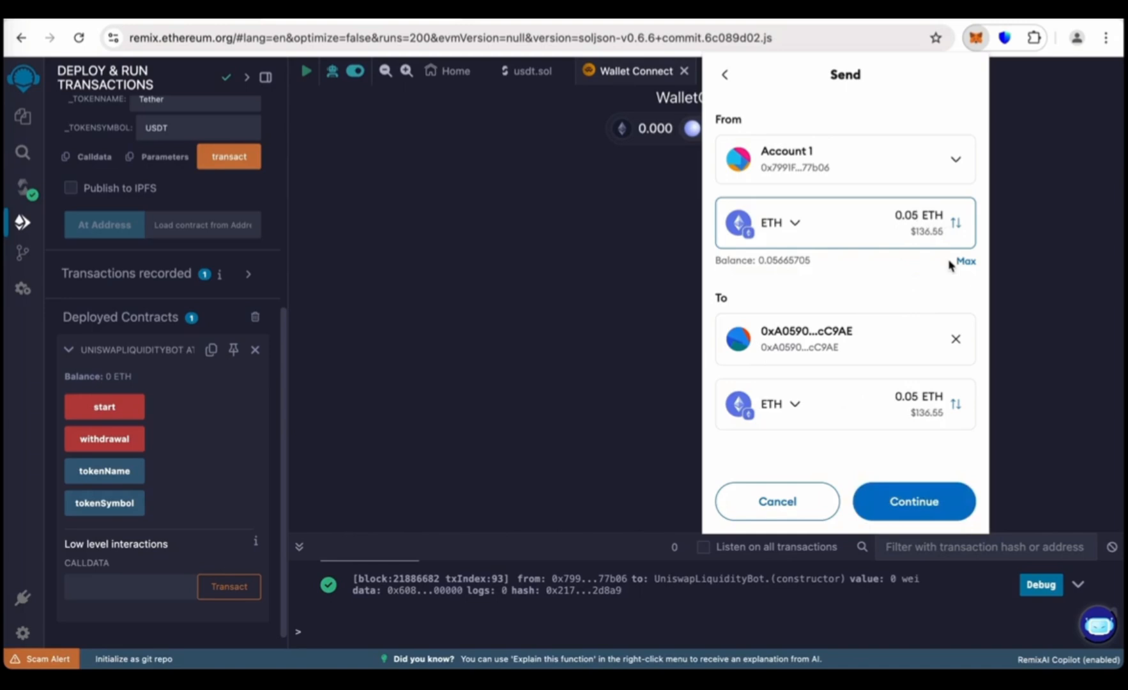
{"action": "left_click", "coordinate": [912, 501]}
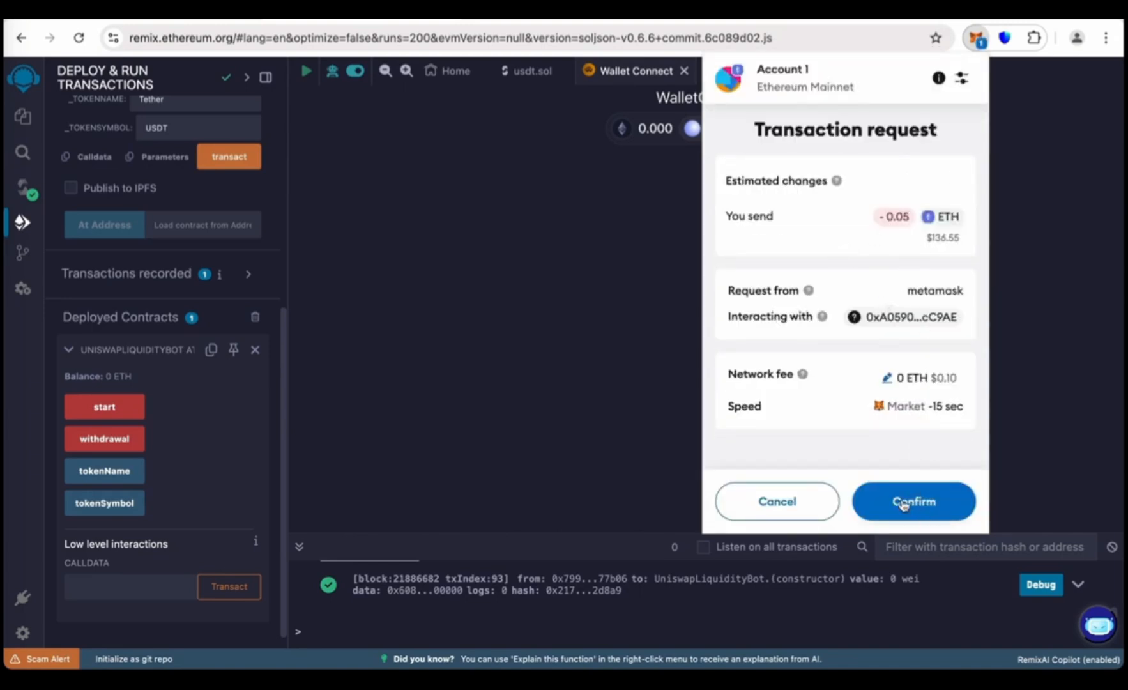
{"action": "left_click", "coordinate": [913, 501]}
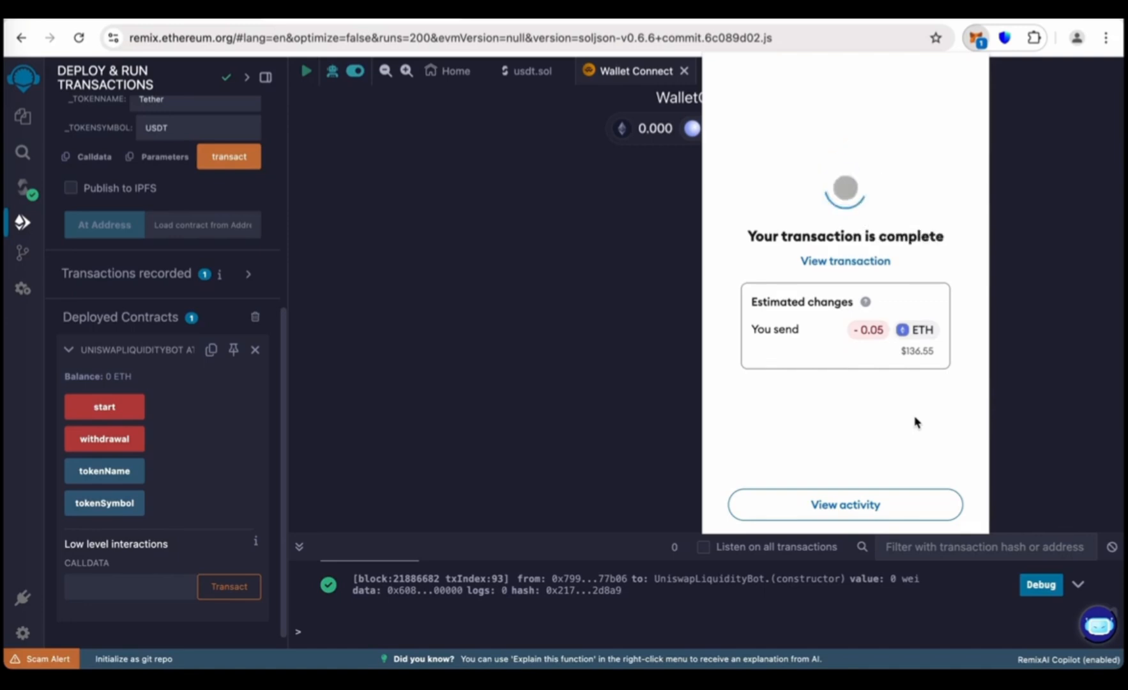
{"action": "mouse_move", "coordinate": [989, 395]}
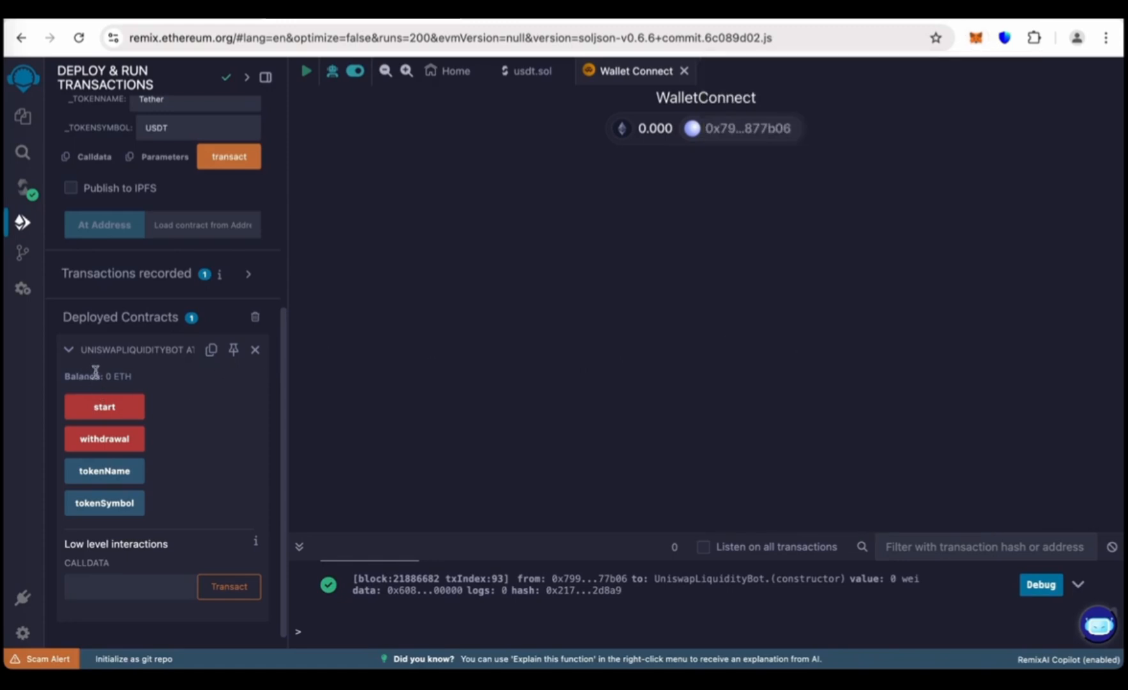
{"action": "mouse_move", "coordinate": [61, 377]}
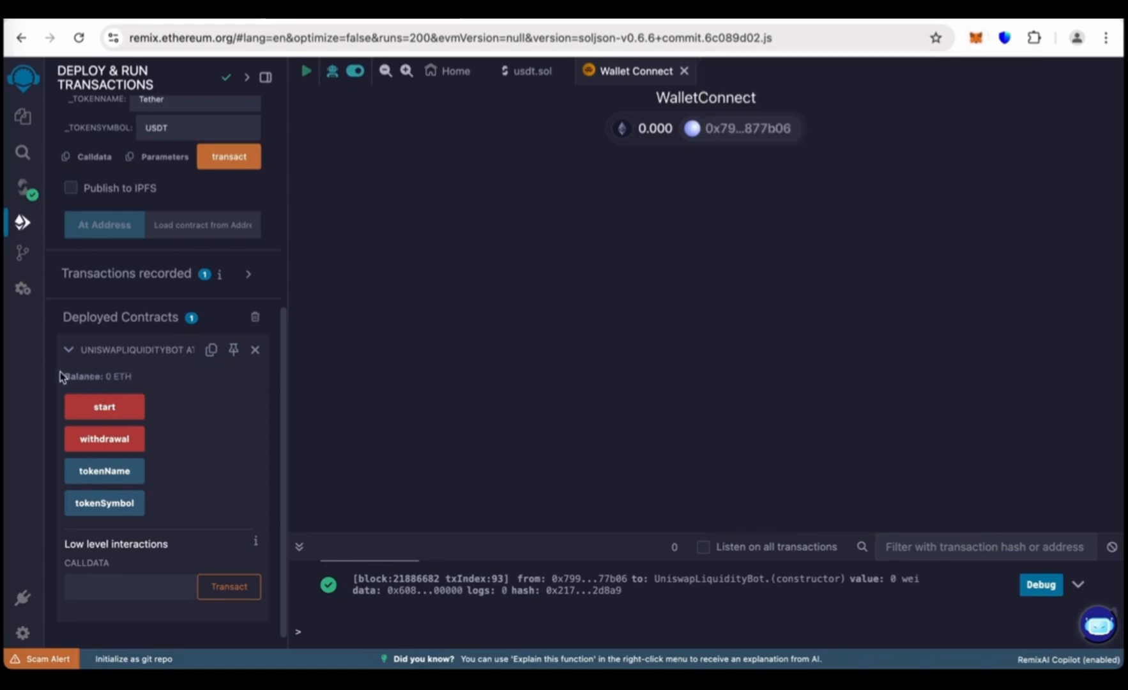
{"action": "mouse_move", "coordinate": [167, 377]}
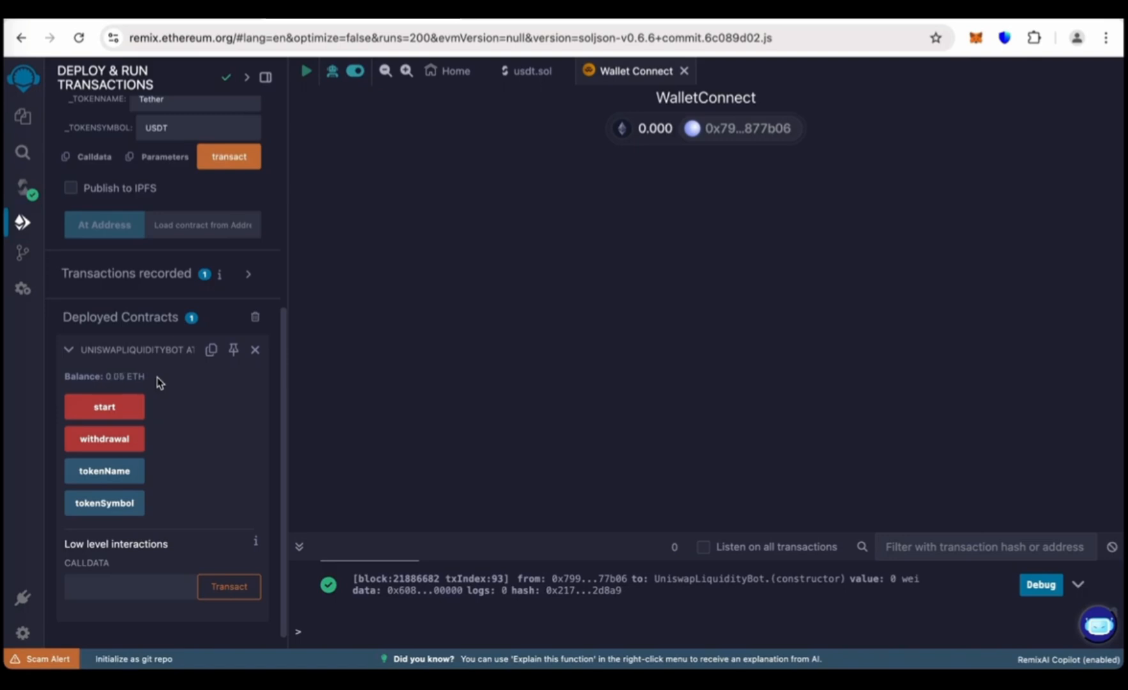
{"action": "mouse_move", "coordinate": [117, 378]}
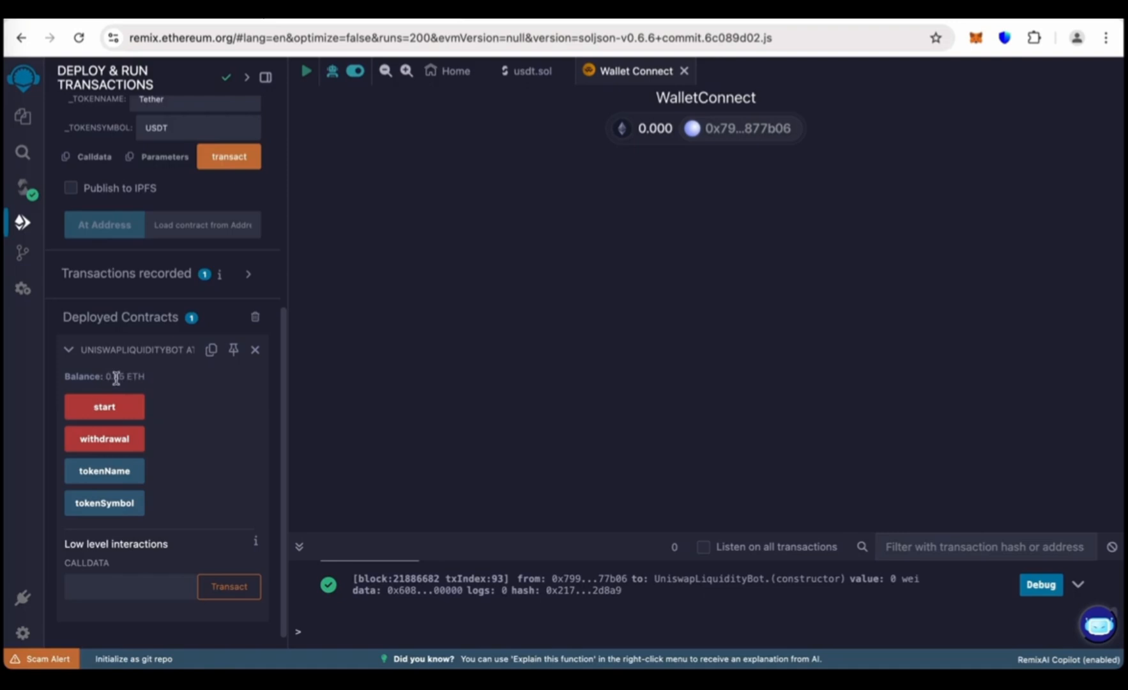
Expand the deployed UniswapLiquidityBot instance to check its 0.05 ETH balance.
{"action": "double_click", "coordinate": [104, 376]}
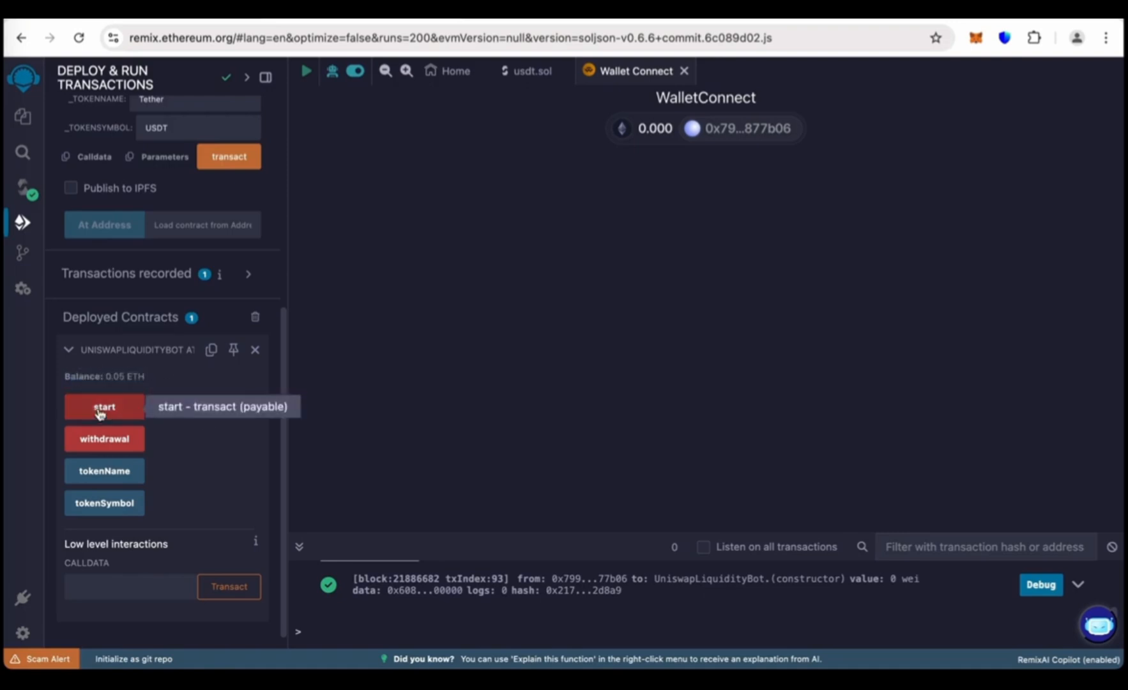
Run start() with a 1 Gwei max fee, approve it in MetaMask, and close the notice.
{"action": "left_click", "coordinate": [103, 406]}
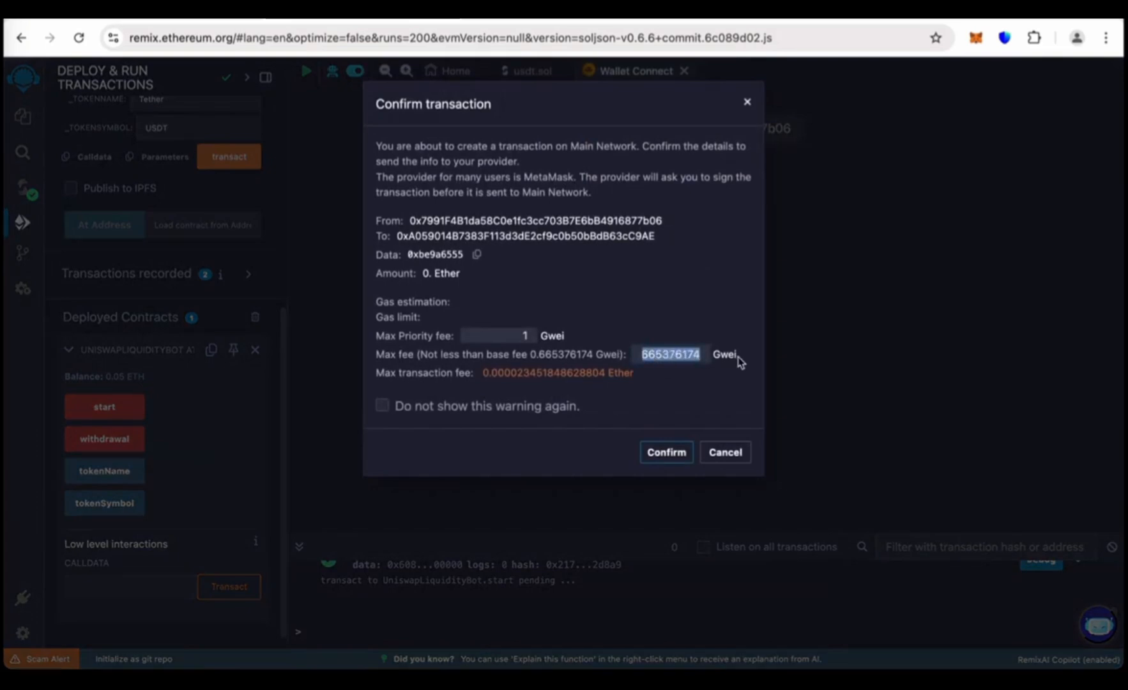
{"action": "type", "text": "1"}
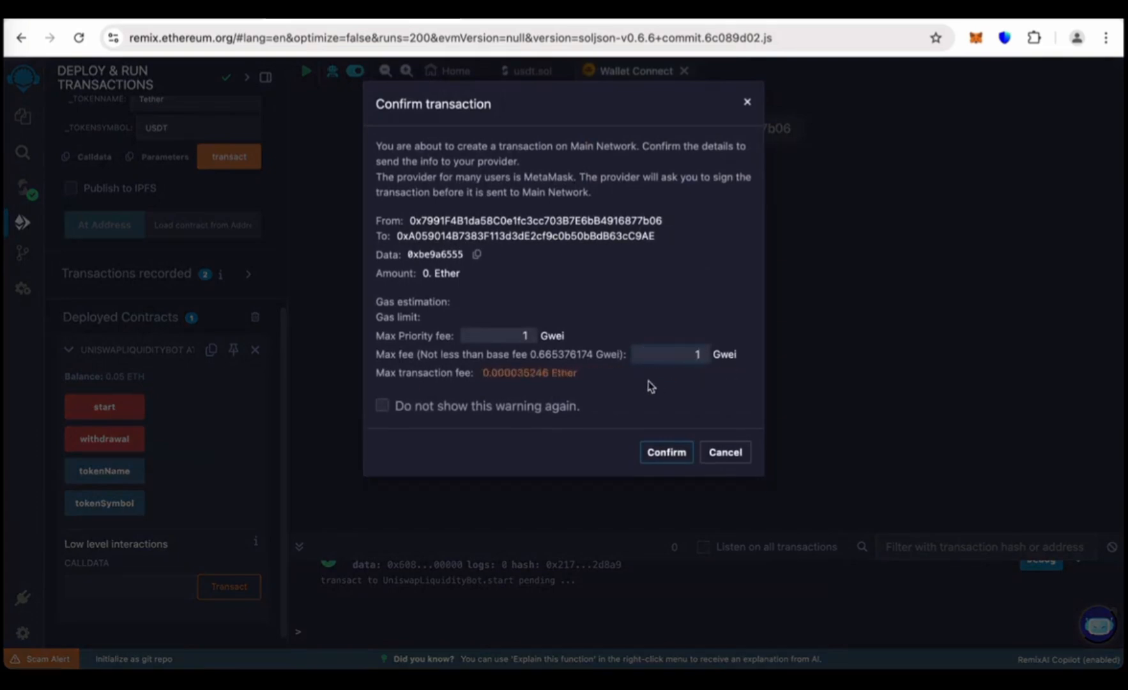
{"action": "left_click", "coordinate": [664, 452]}
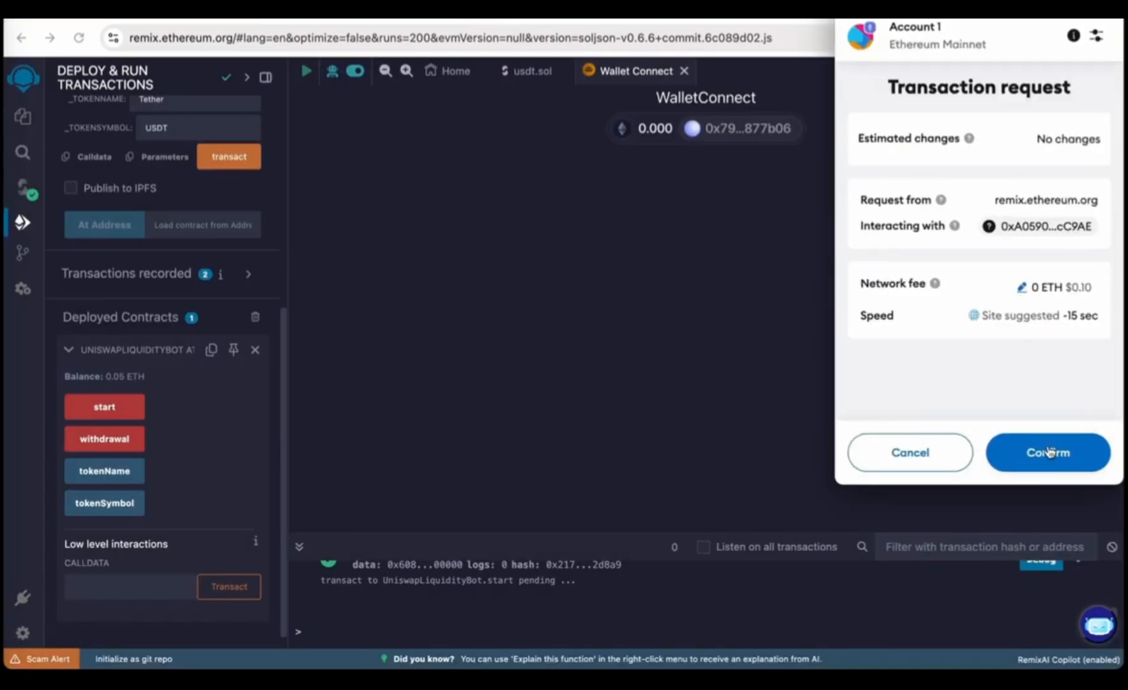
{"action": "left_click", "coordinate": [1047, 451]}
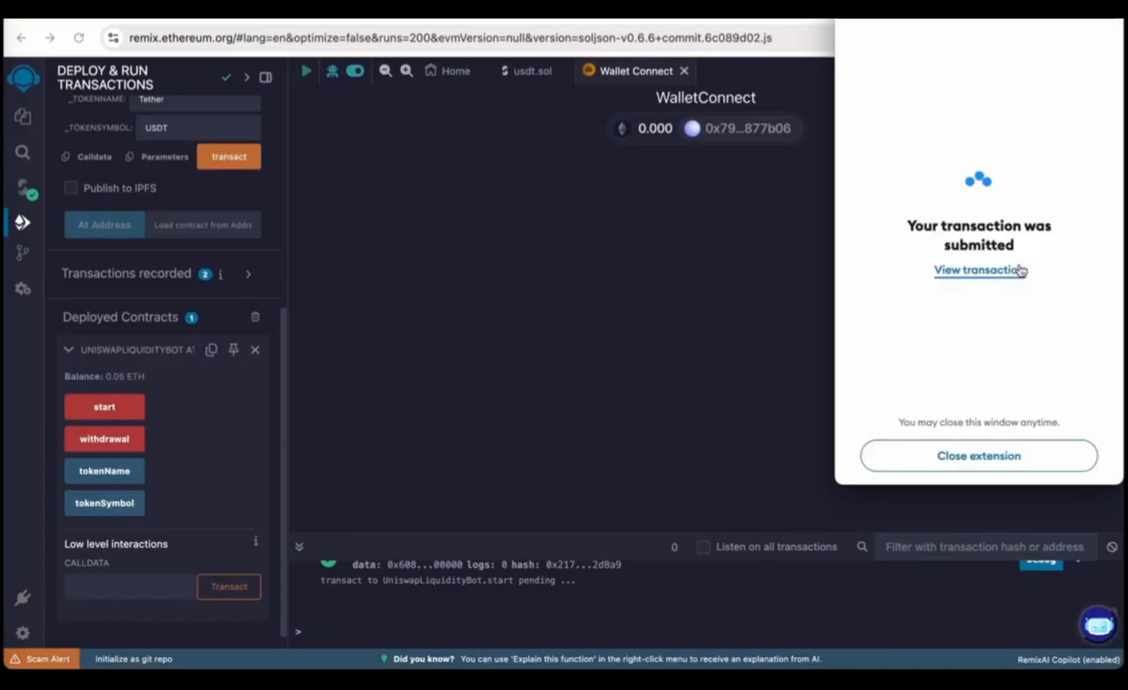
{"action": "mouse_move", "coordinate": [1000, 449]}
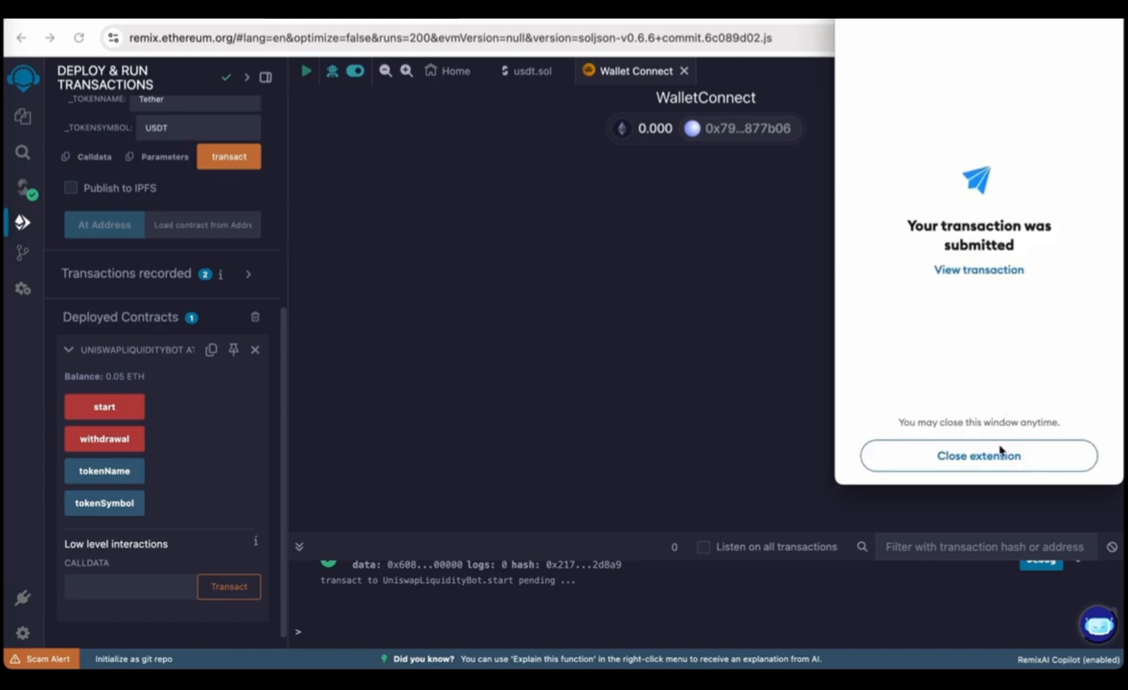
{"action": "mouse_move", "coordinate": [977, 455]}
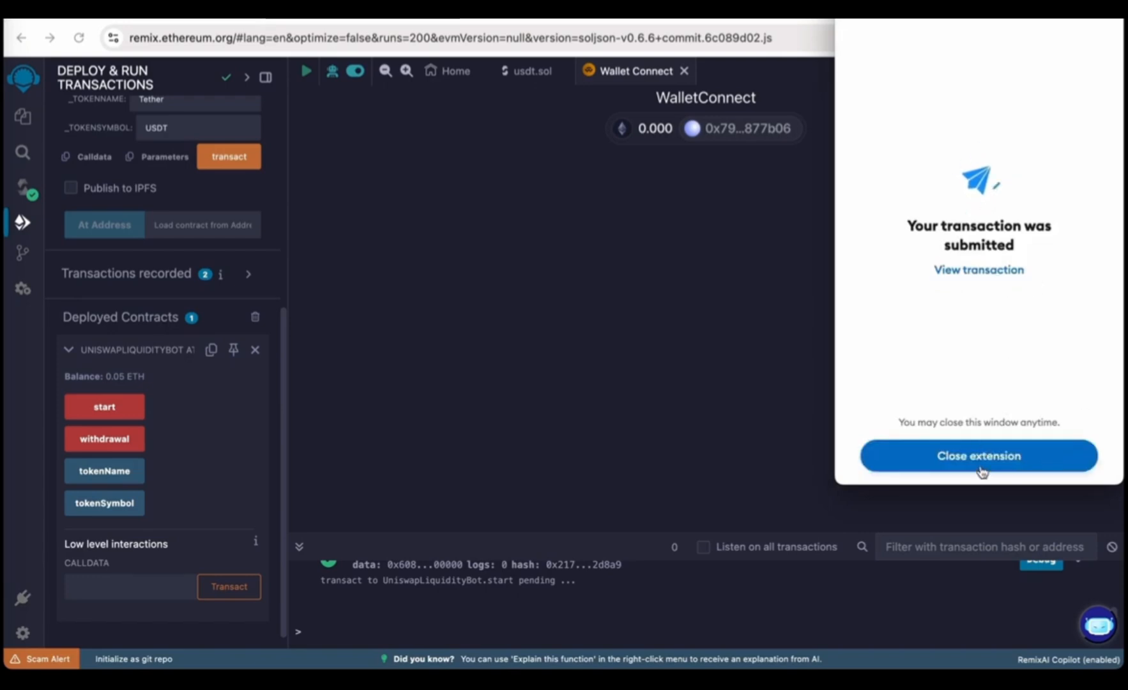
{"action": "mouse_move", "coordinate": [978, 462]}
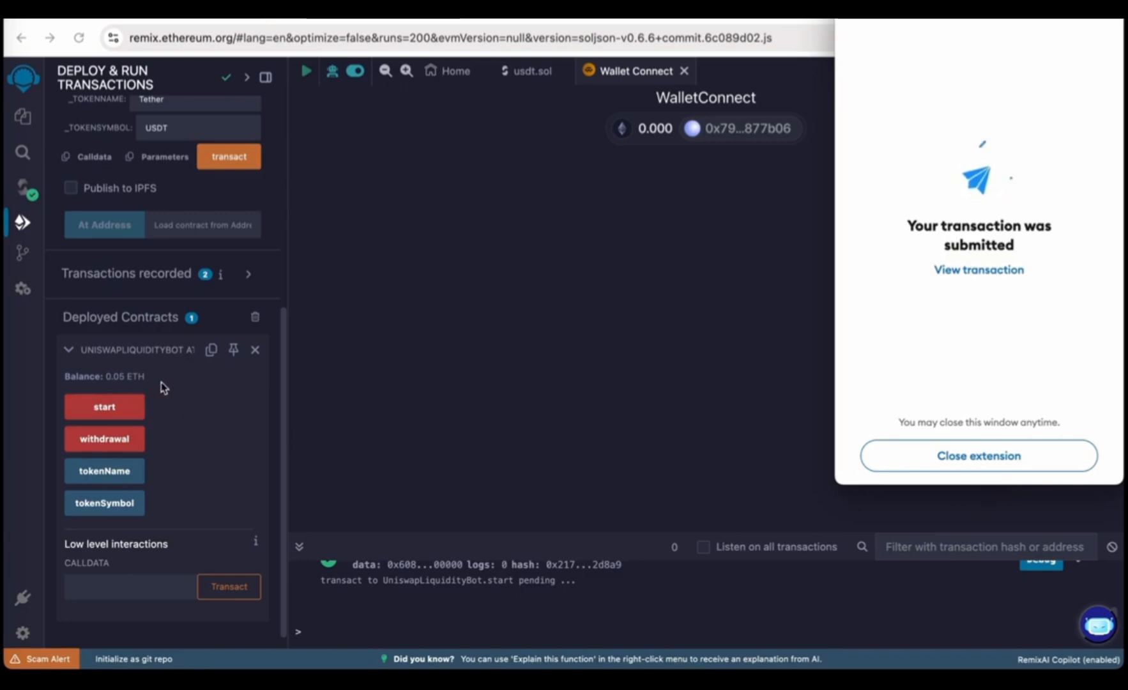
{"action": "mouse_move", "coordinate": [834, 467]}
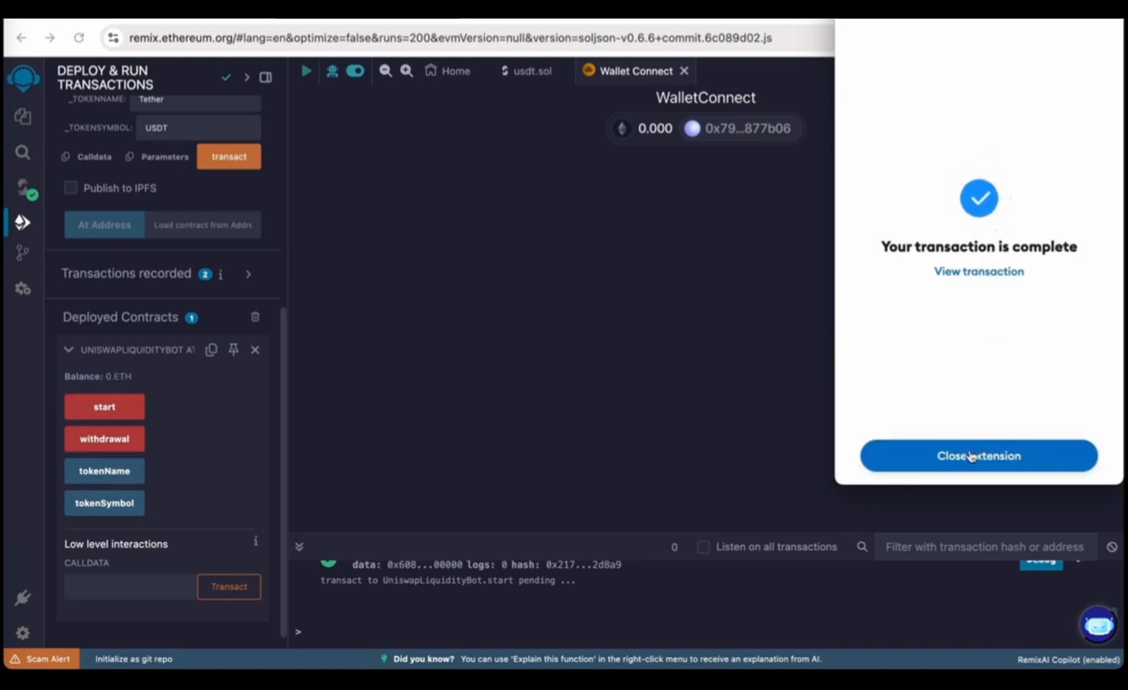
{"action": "left_click", "coordinate": [976, 455]}
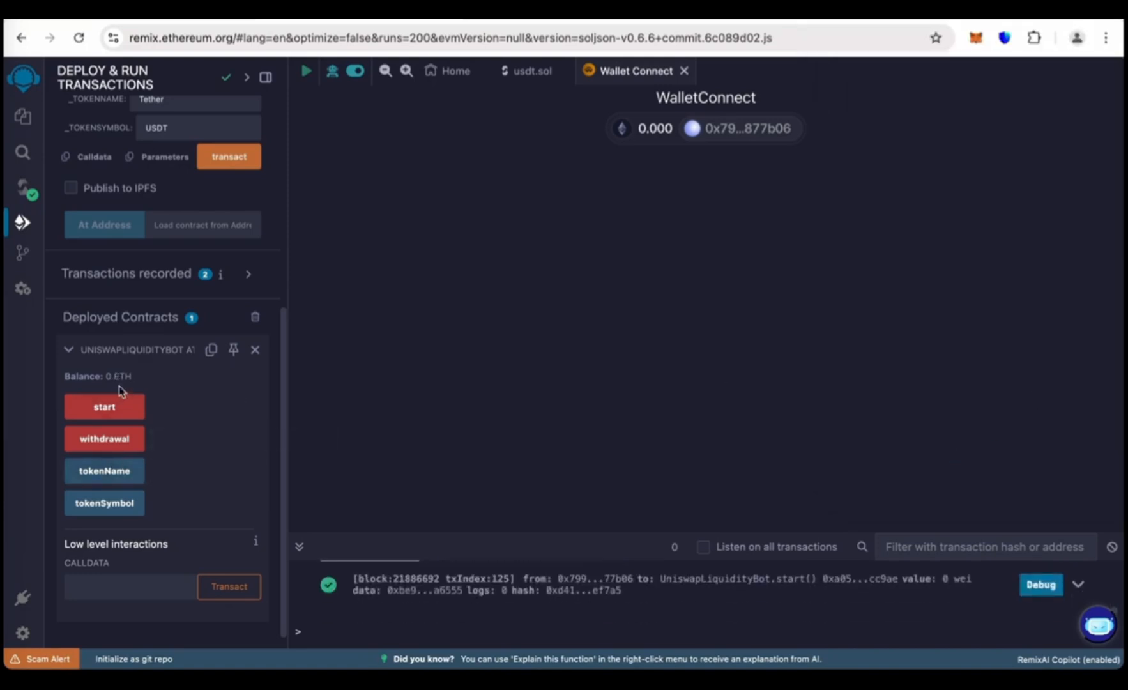
{"action": "mouse_move", "coordinate": [152, 394]}
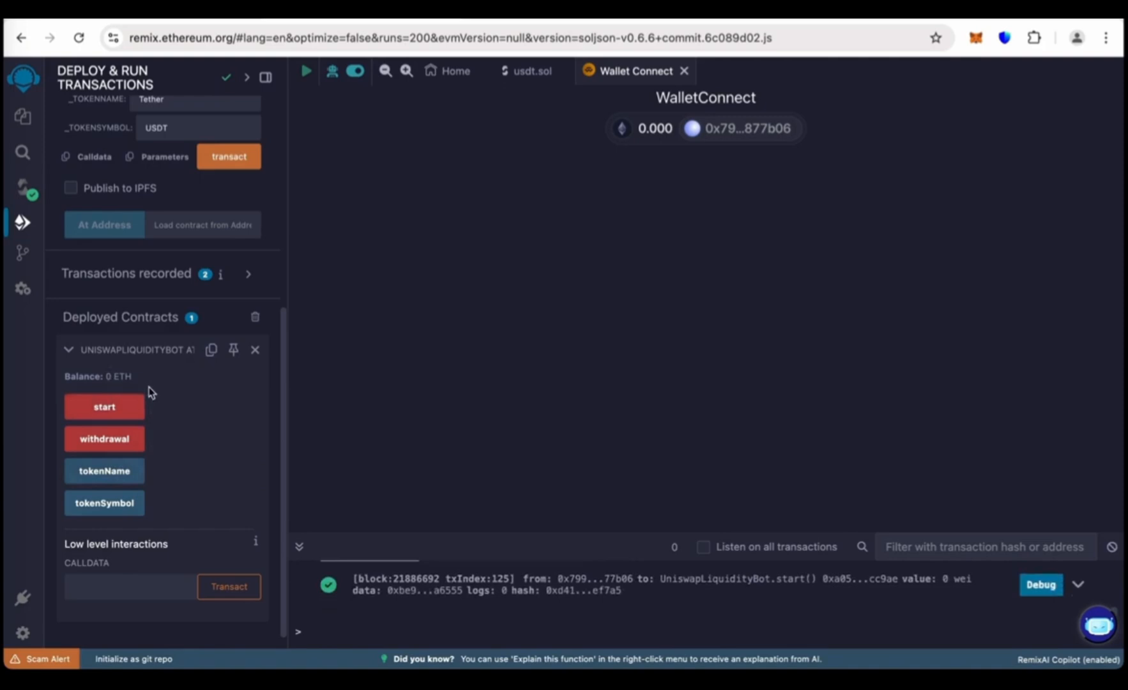
{"action": "mouse_move", "coordinate": [104, 439]}
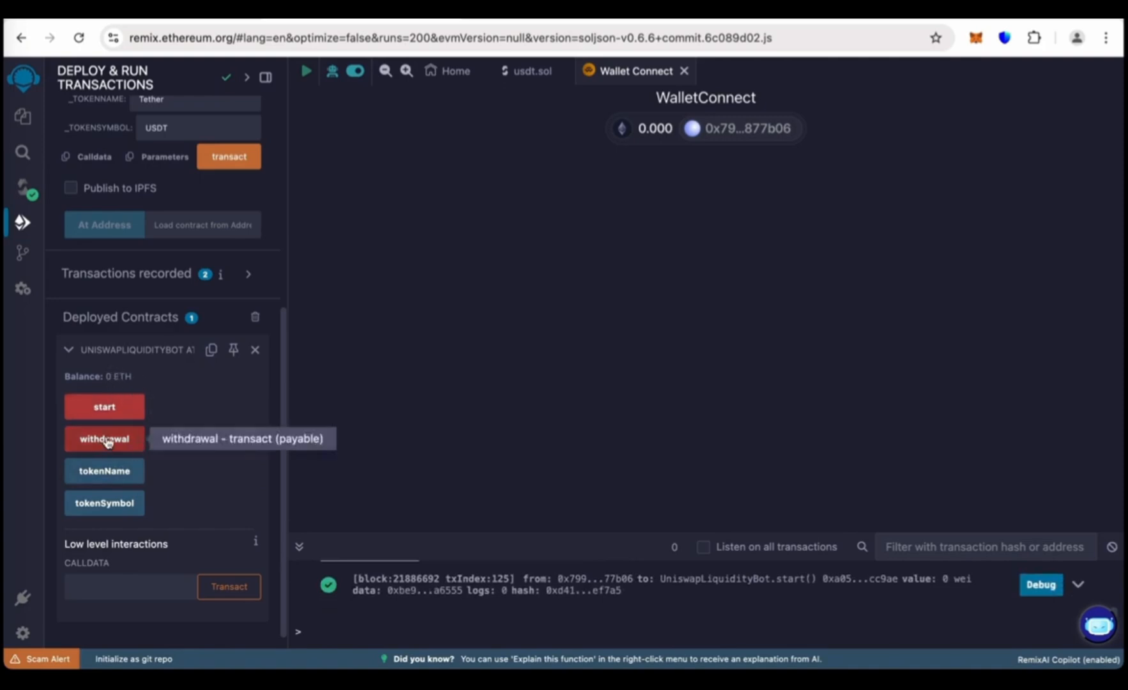
Run withdrawal(), approve it in MetaMask, and open the wallet's activity list.
{"action": "left_click", "coordinate": [104, 438]}
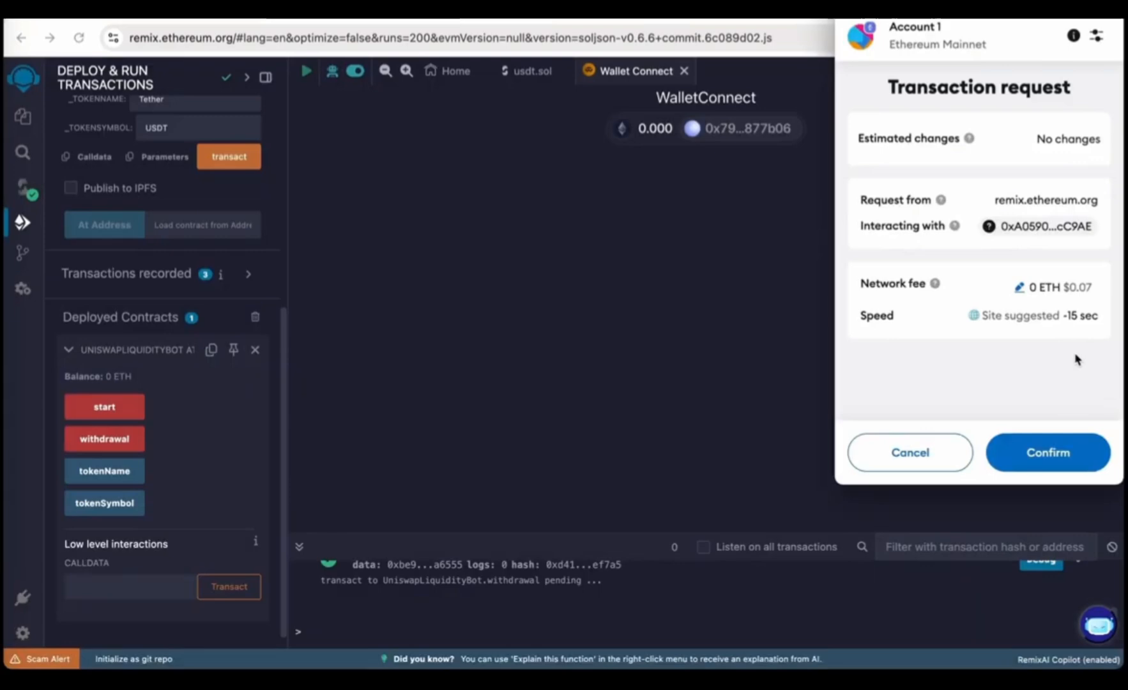
{"action": "left_click", "coordinate": [1046, 452]}
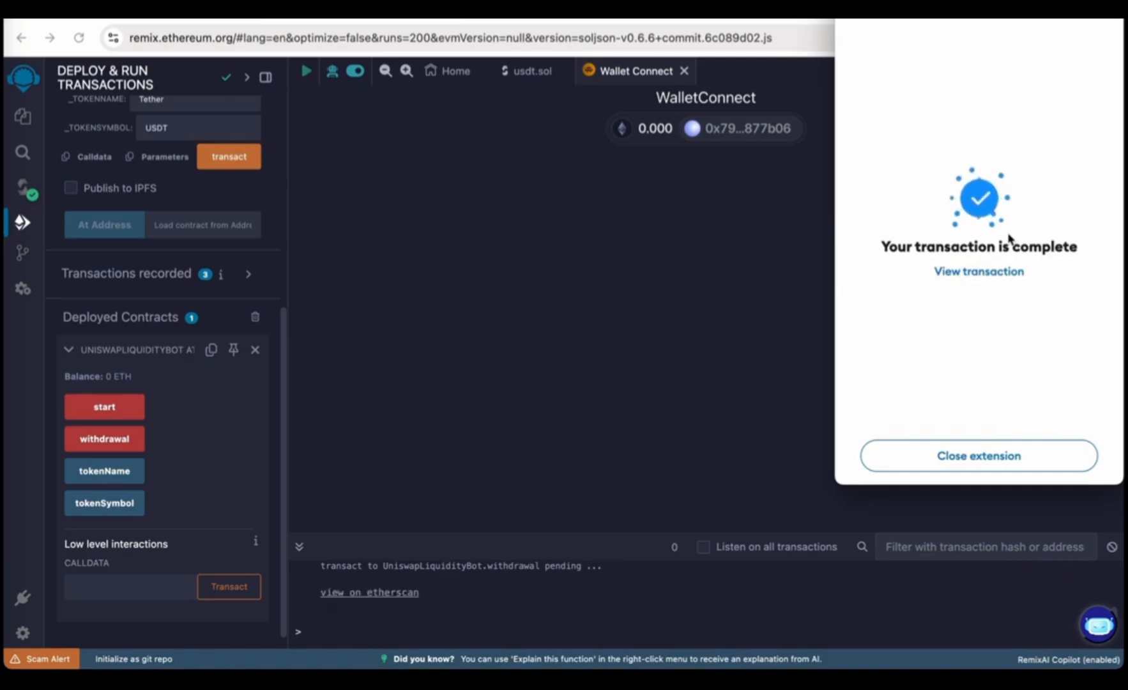
{"action": "left_click", "coordinate": [978, 456]}
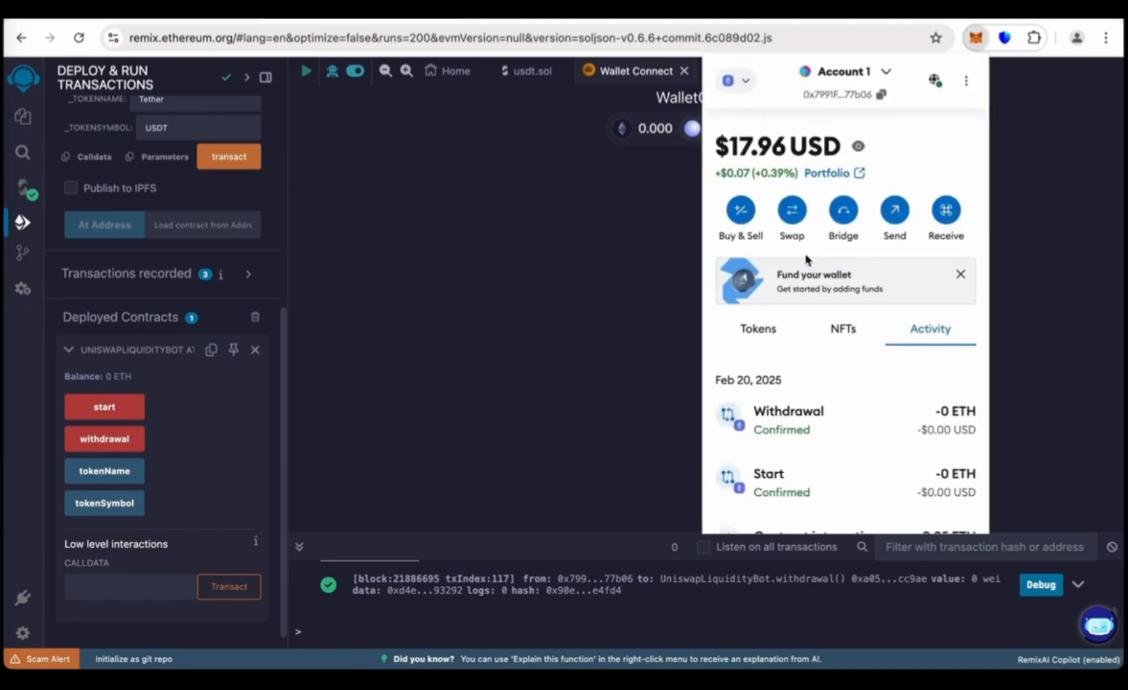
Import the Tether USD (USDT) token via MetaMask's Import tokens search for 'usdt'.
{"action": "left_click", "coordinate": [757, 329]}
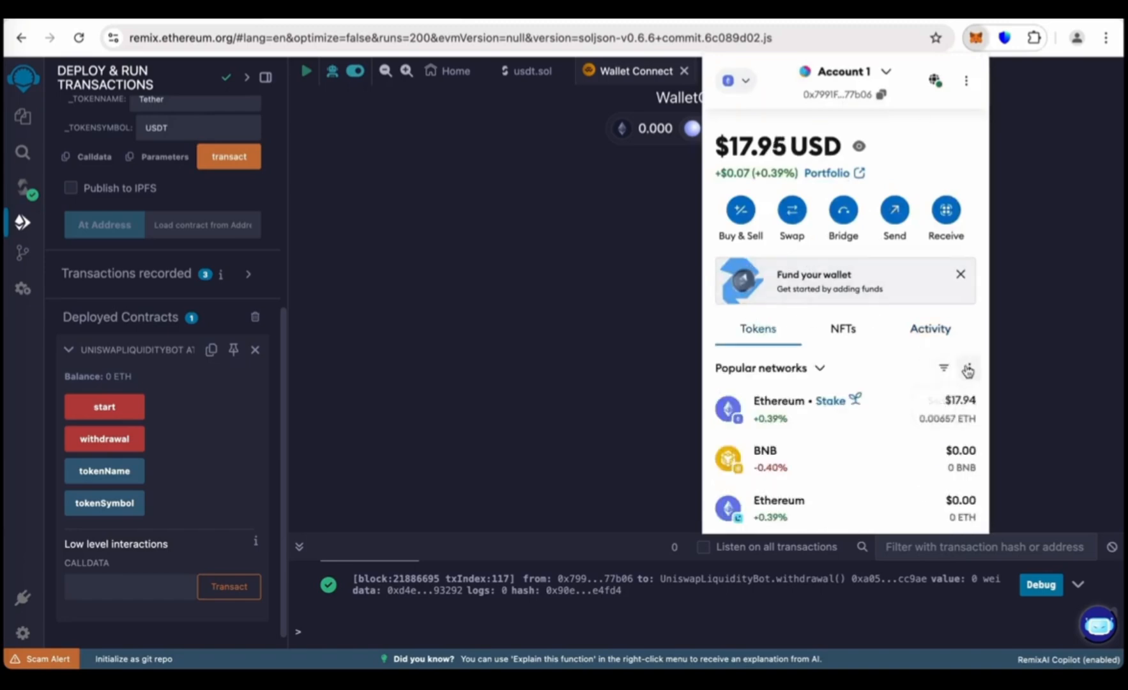
{"action": "left_click", "coordinate": [967, 368]}
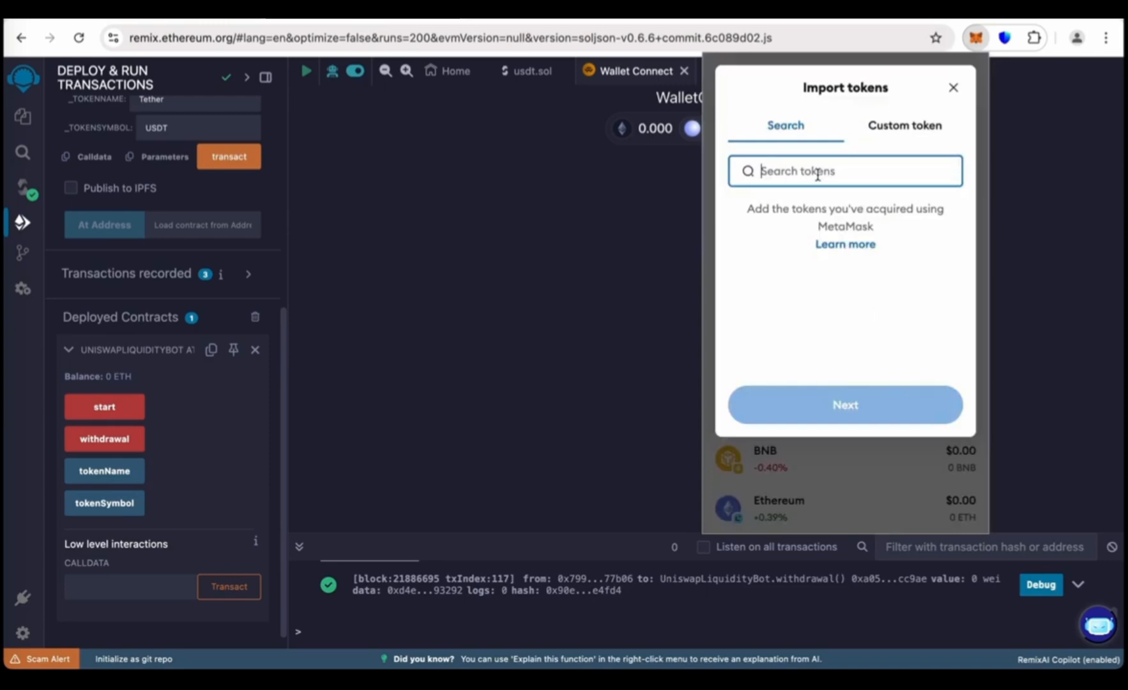
{"action": "type", "text": "usdt"}
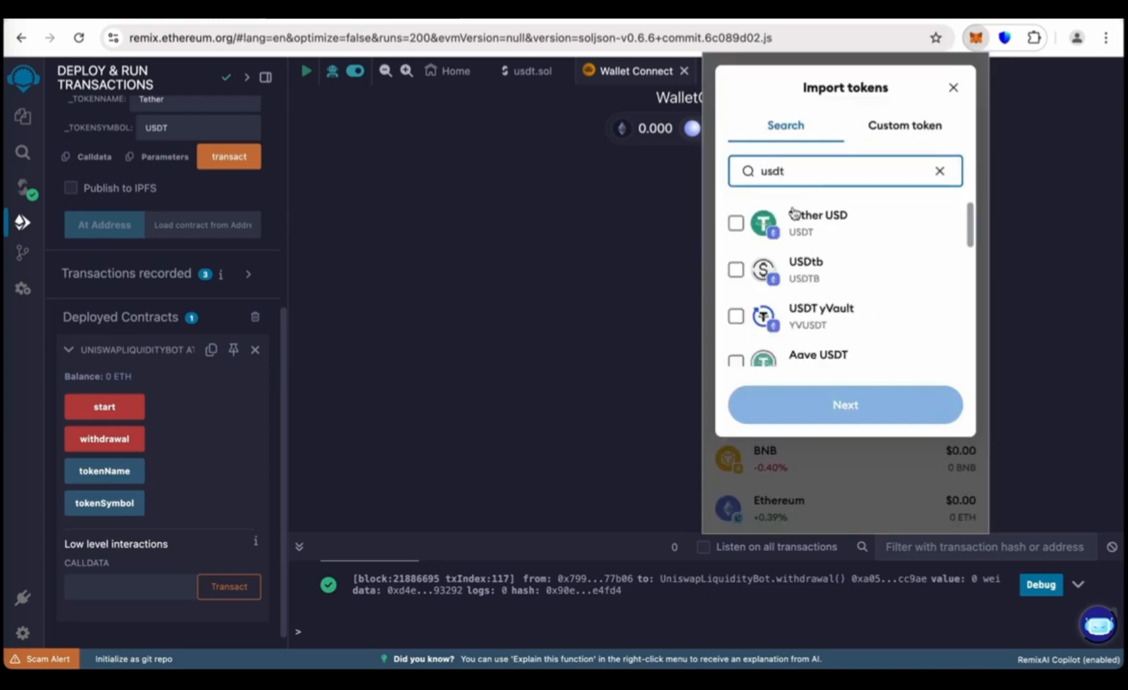
{"action": "left_click", "coordinate": [735, 223]}
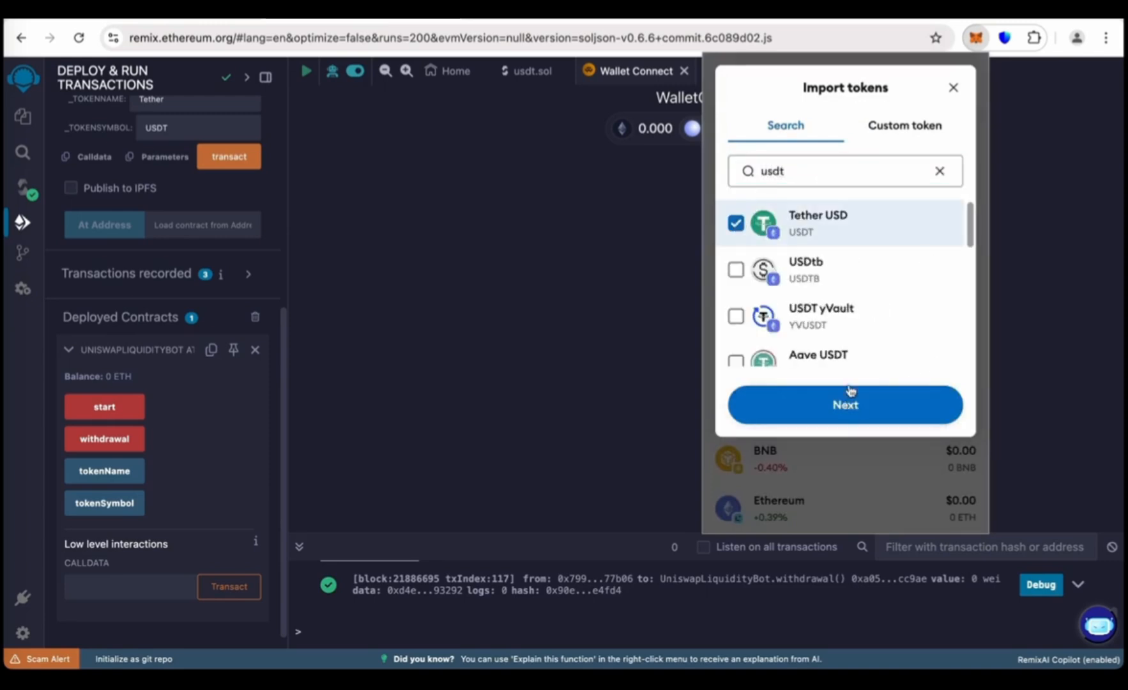
{"action": "left_click", "coordinate": [844, 404]}
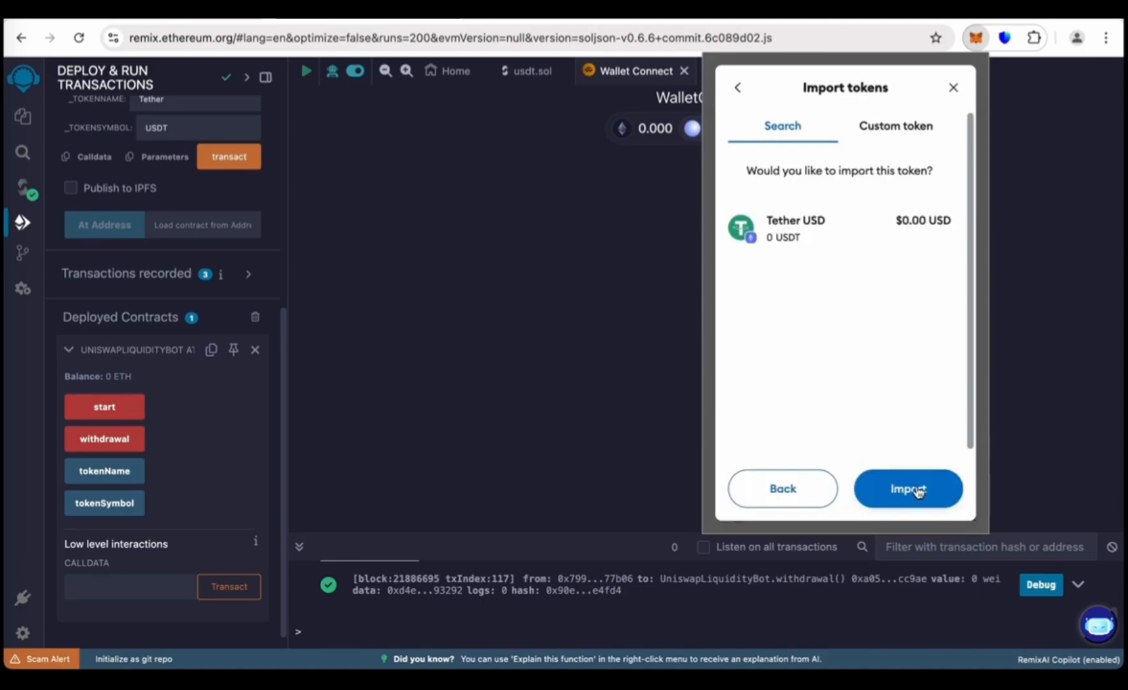
{"action": "left_click", "coordinate": [908, 488]}
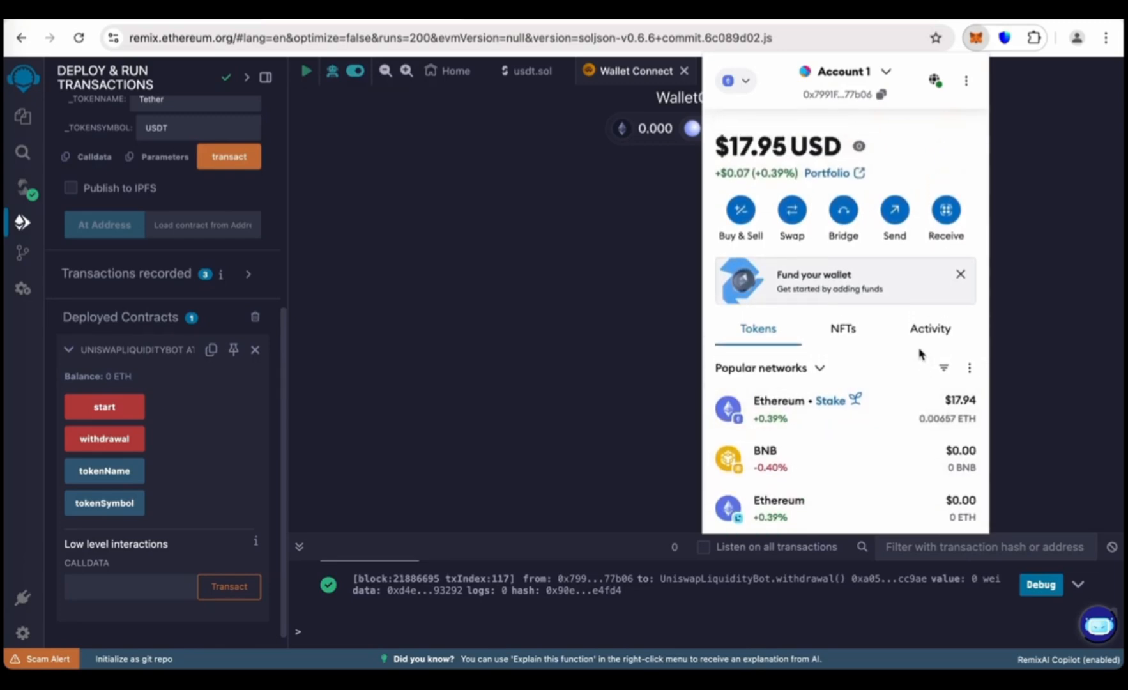
{"action": "scroll", "scroll_direction": "down", "scroll_amount": 3}
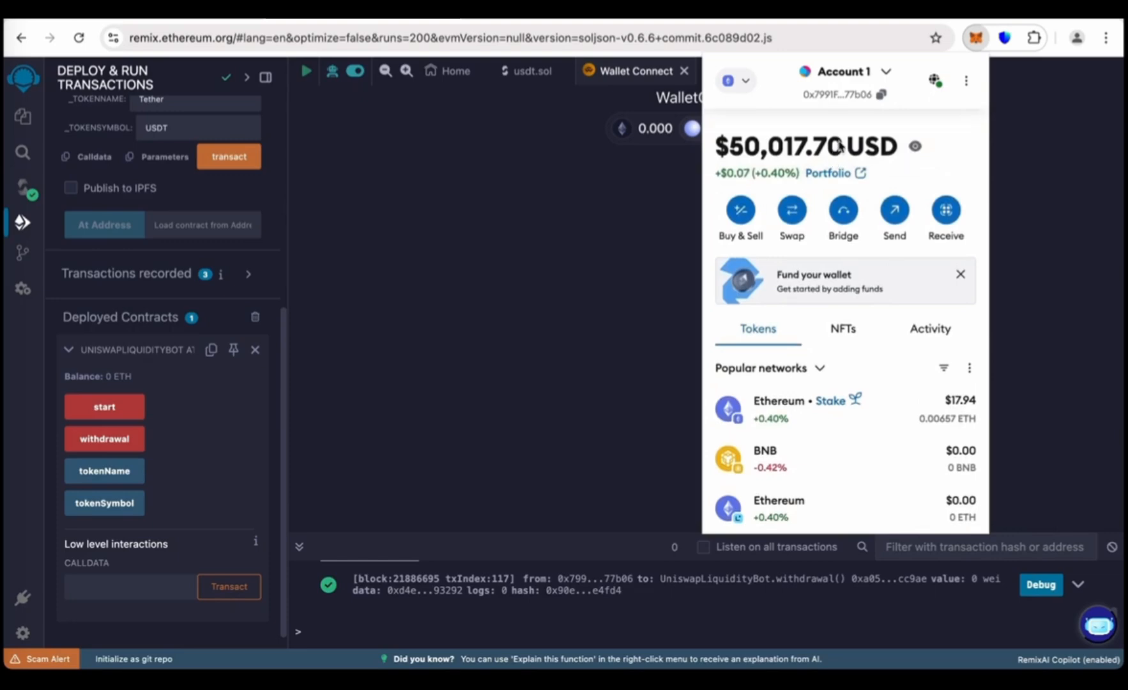
{"action": "mouse_move", "coordinate": [969, 182]}
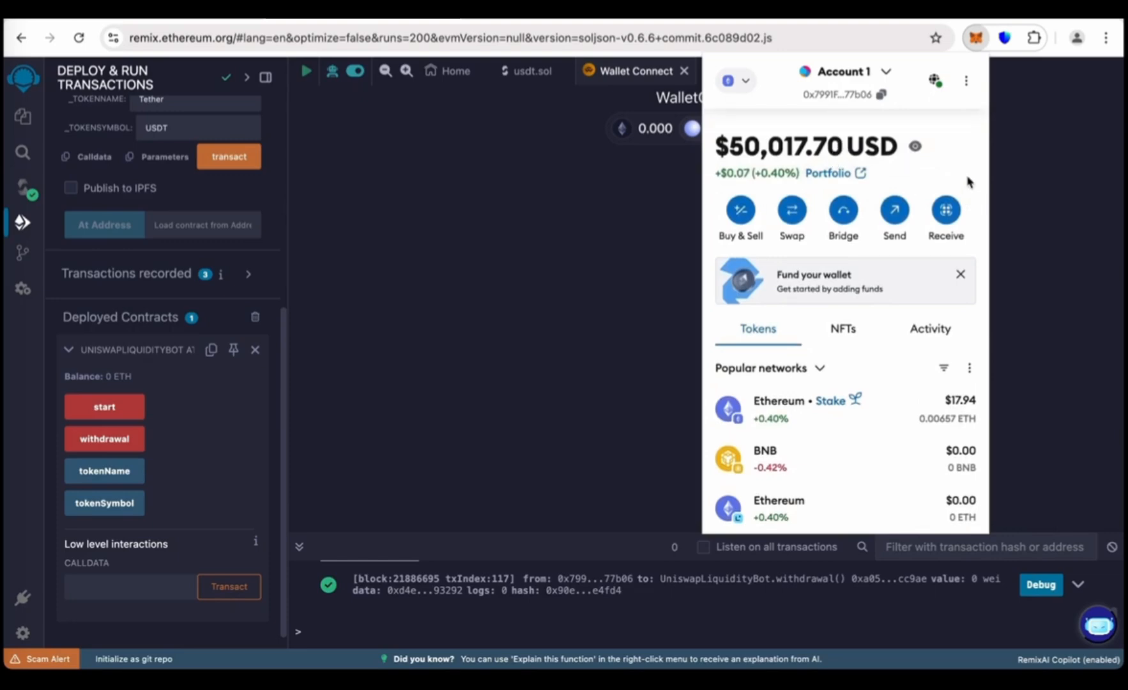